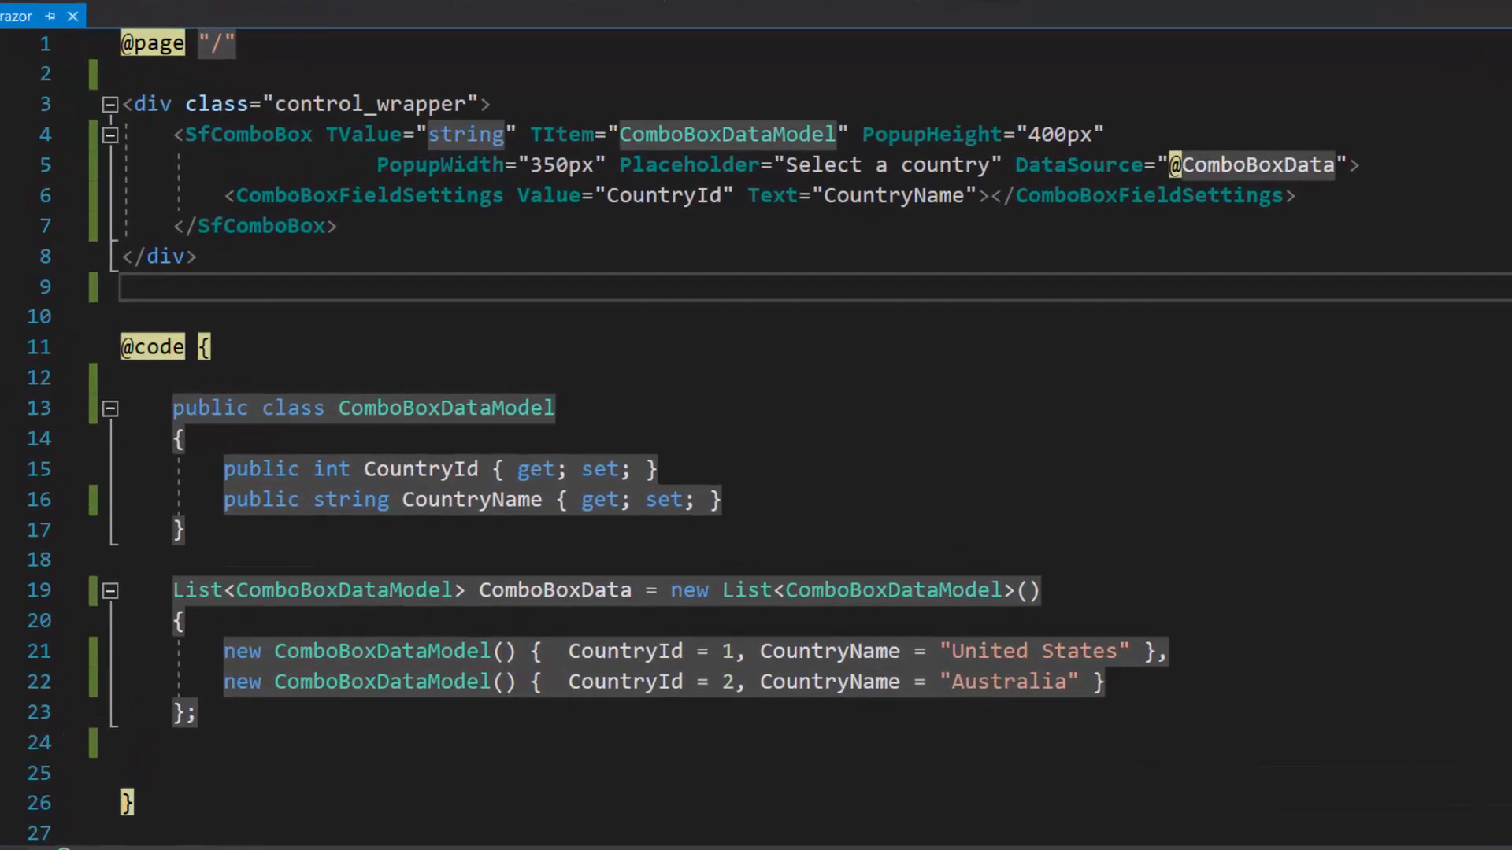
# In the demo, choose Australia, then Tasmania, and view the city list with Hobart, Devonport and Launceston.
pyautogui.moveTo(173, 134); pyautogui.dragTo(338, 225)
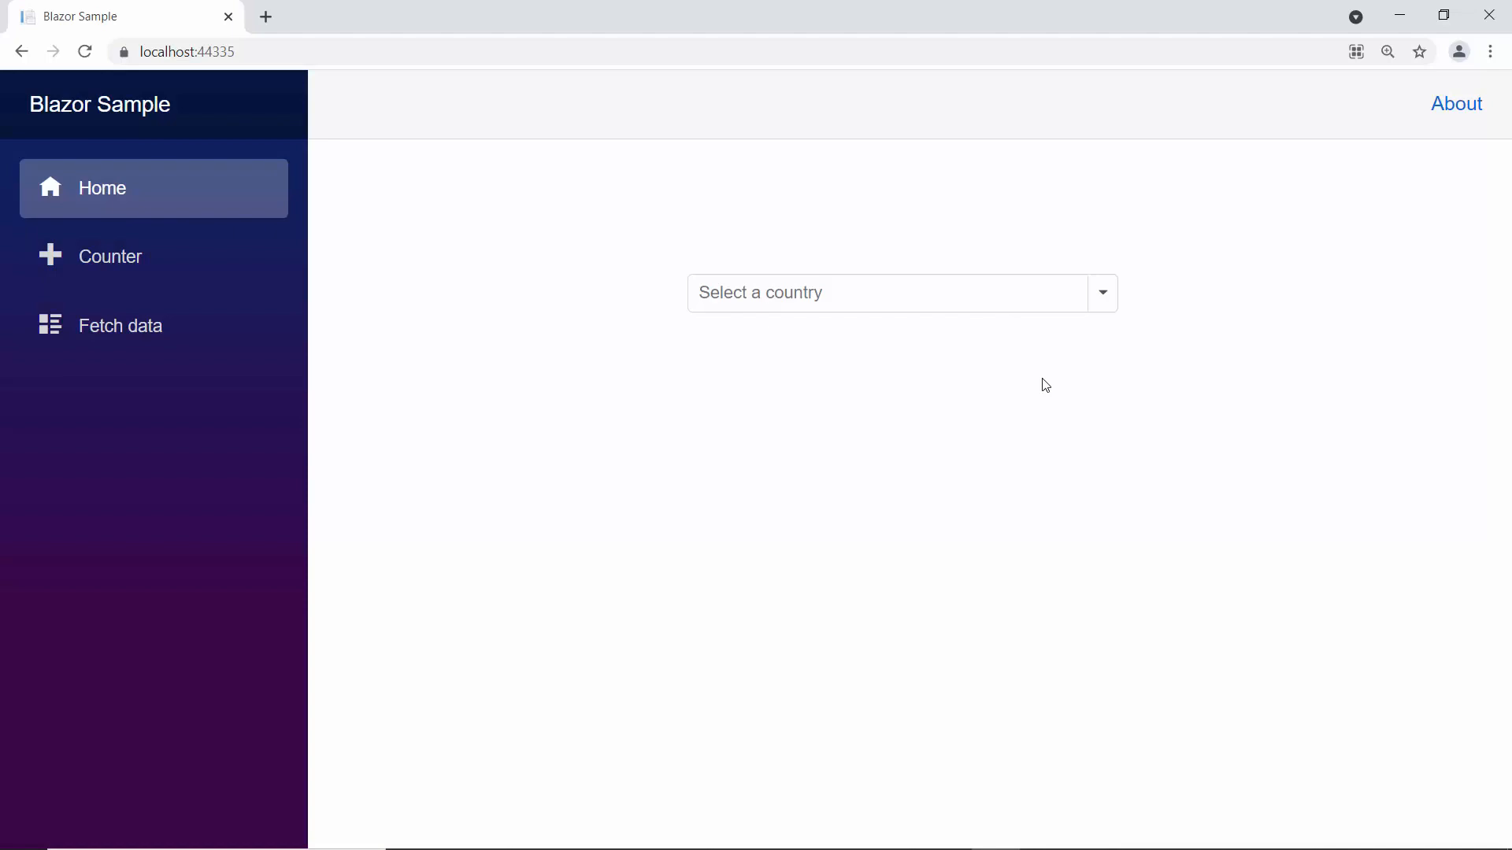
pyautogui.click(1101, 293)
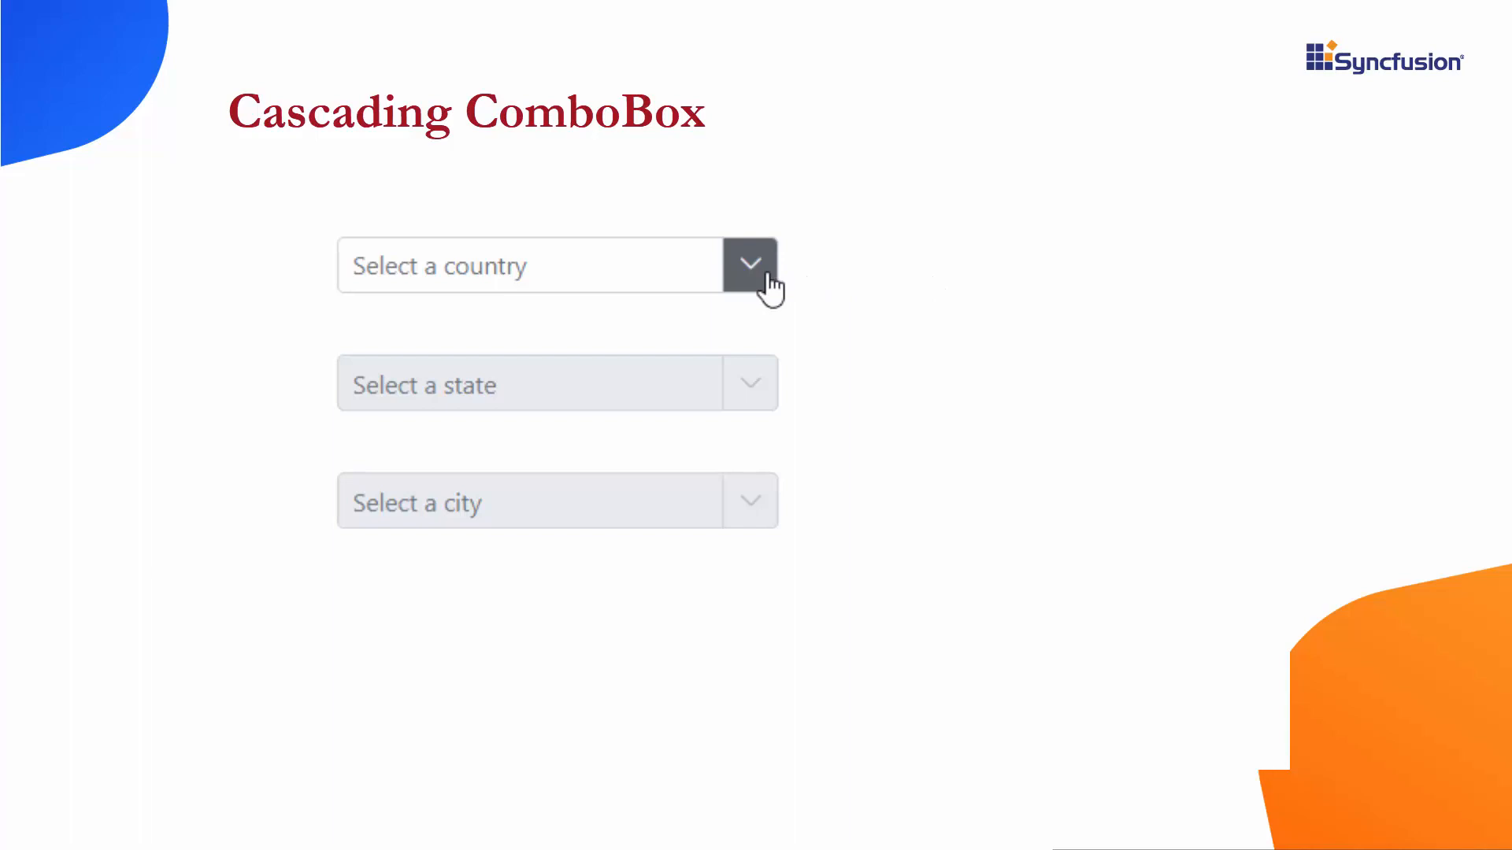
pyautogui.click(751, 265)
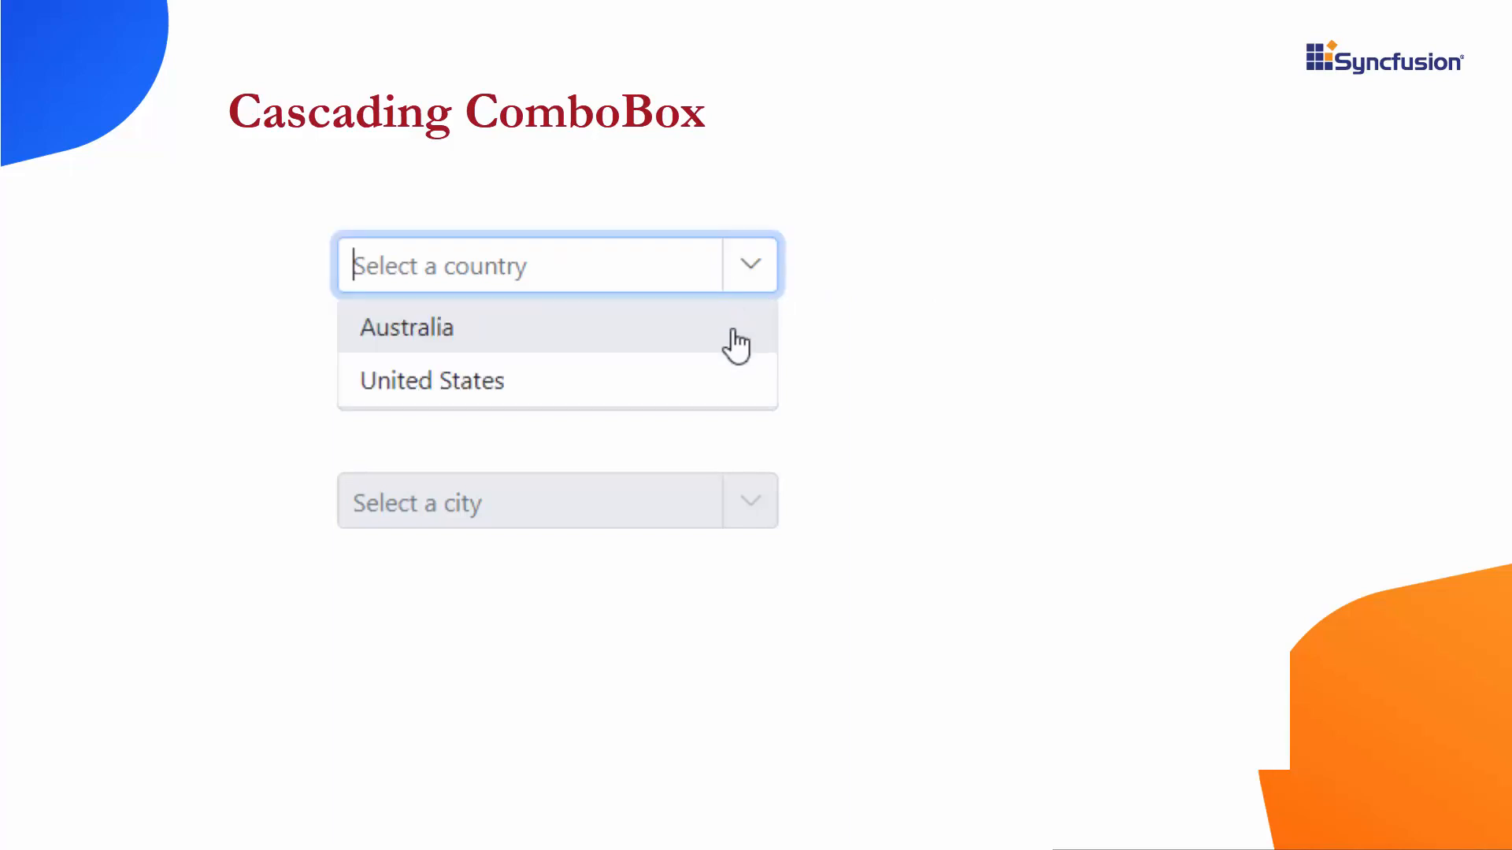
pyautogui.click(405, 328)
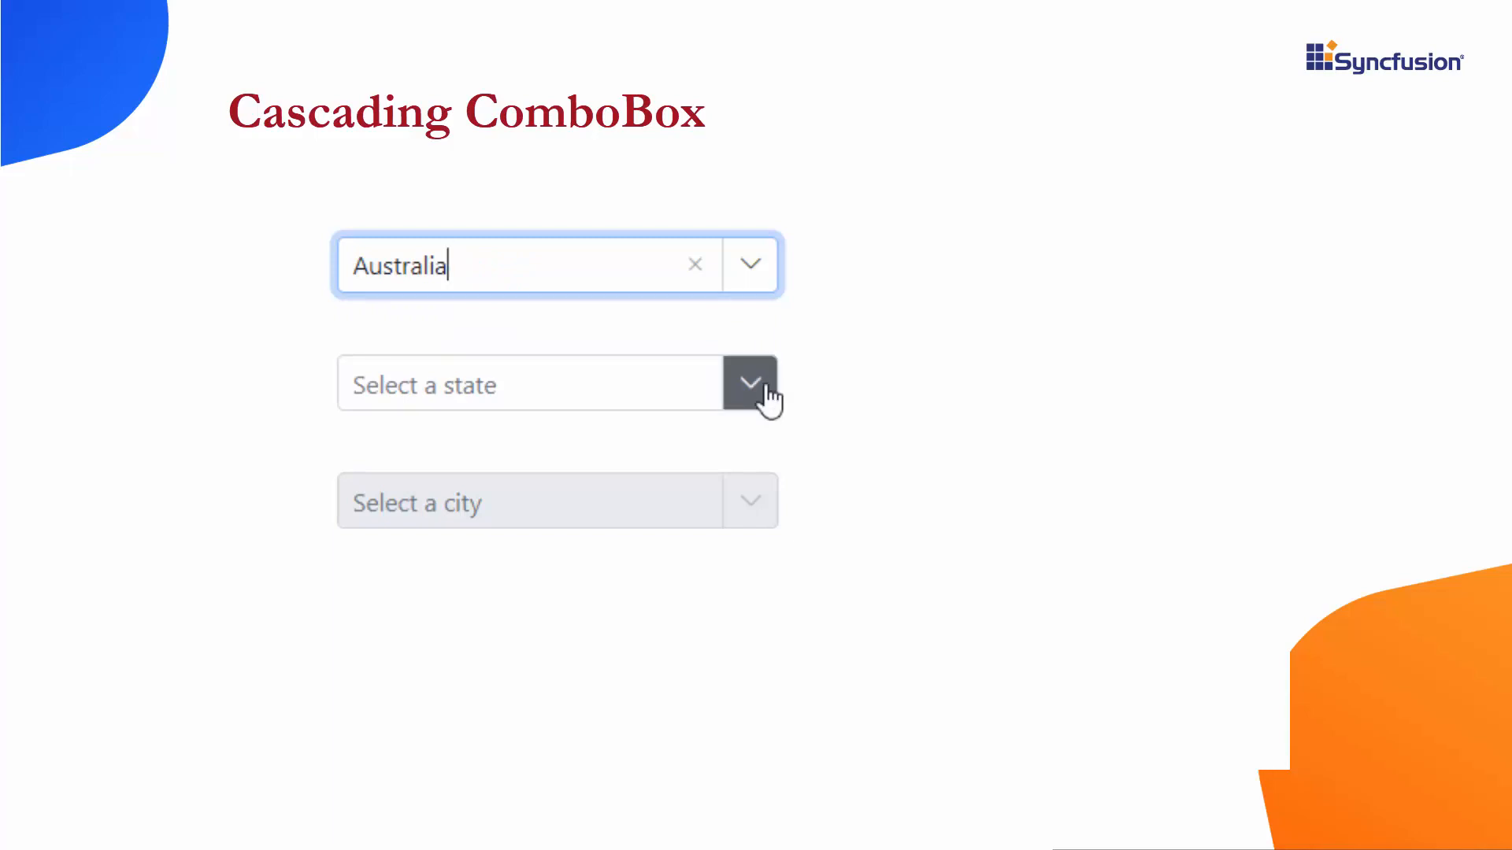
pyautogui.click(750, 384)
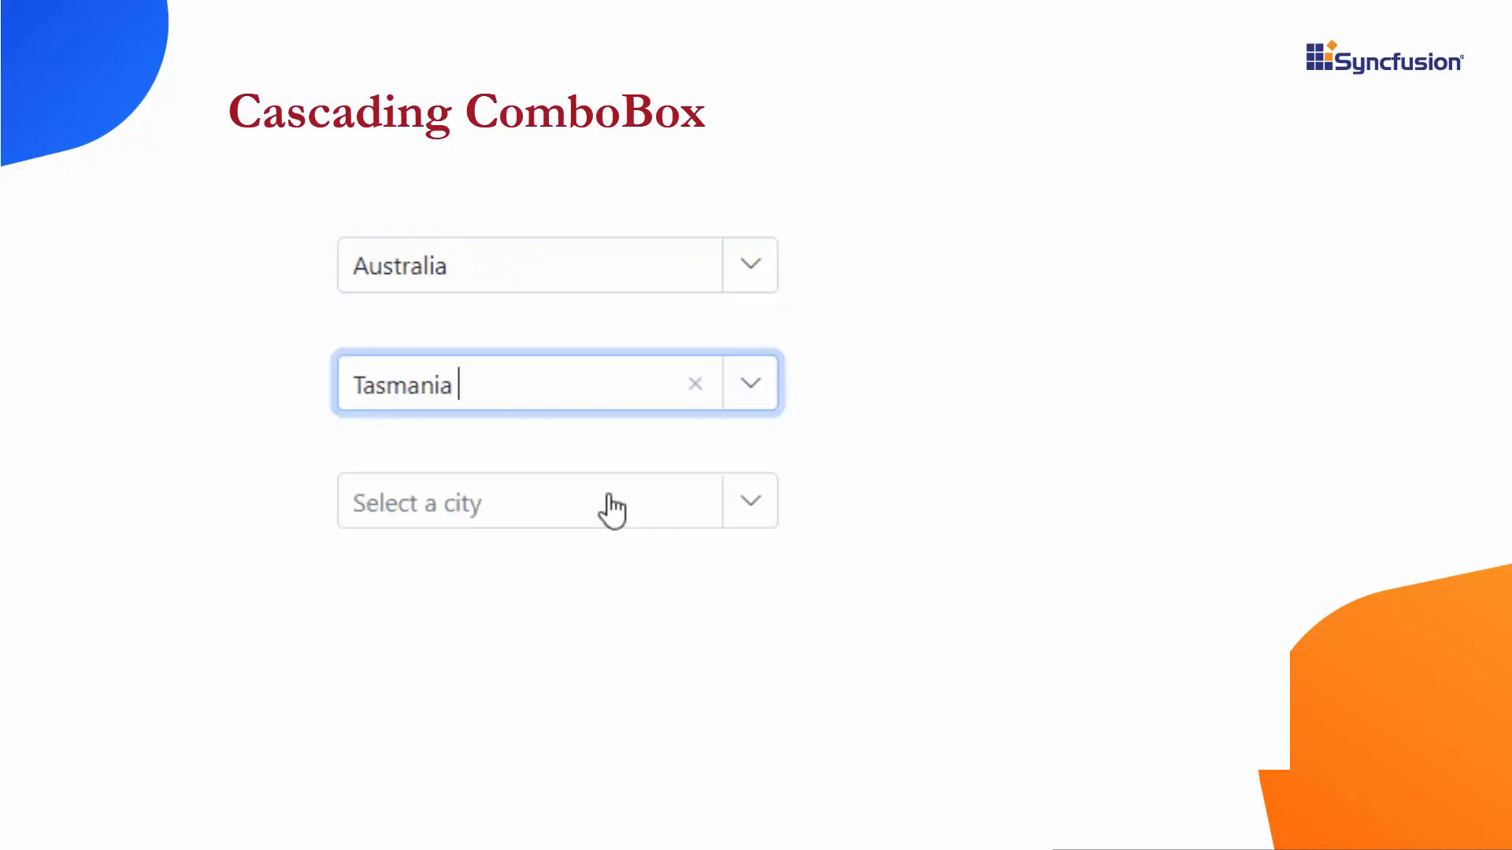
pyautogui.click(749, 501)
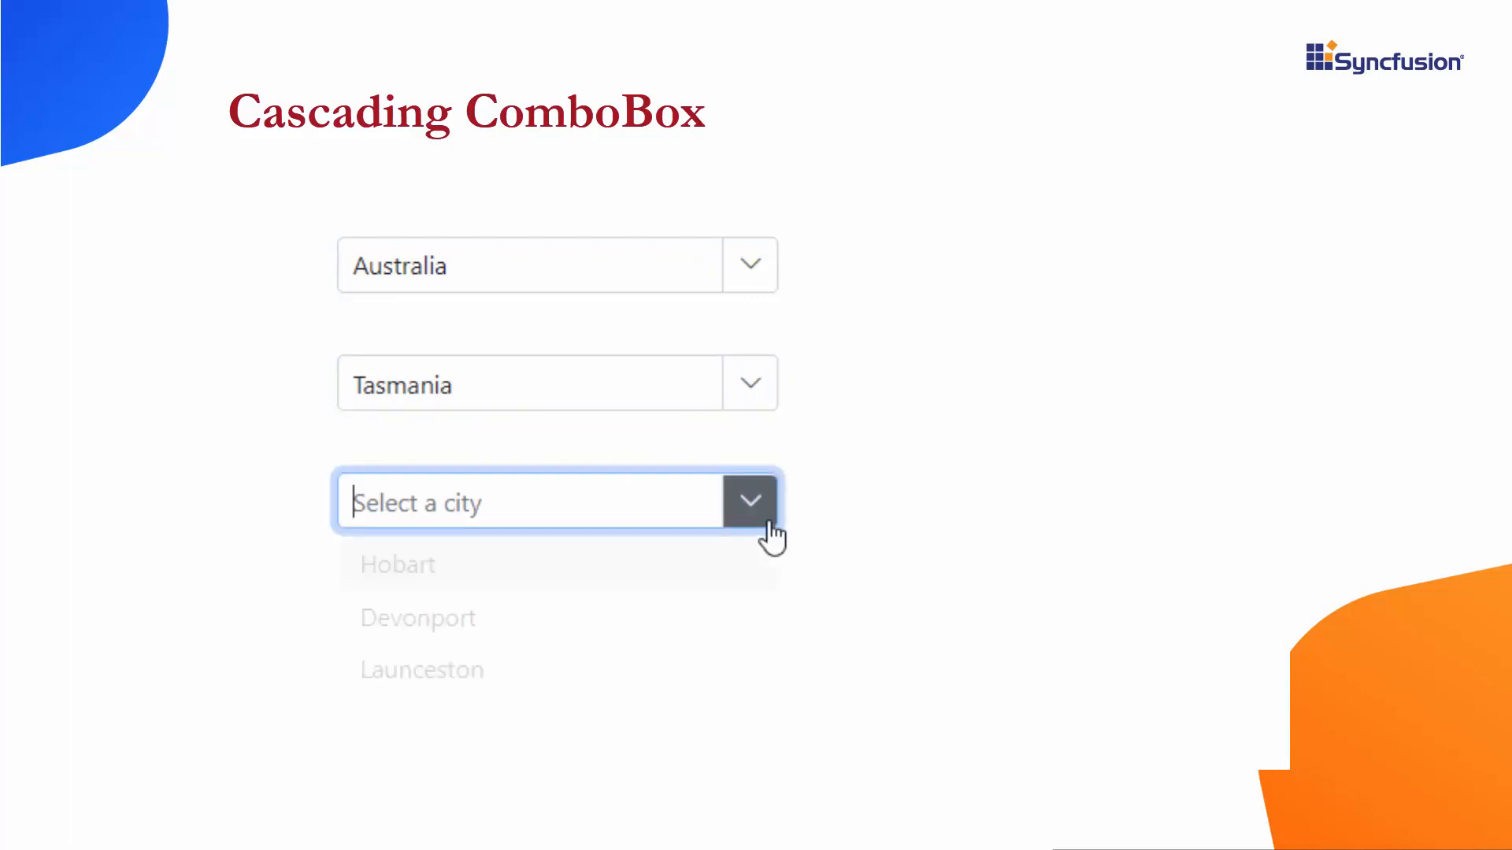
pyautogui.click(417, 617)
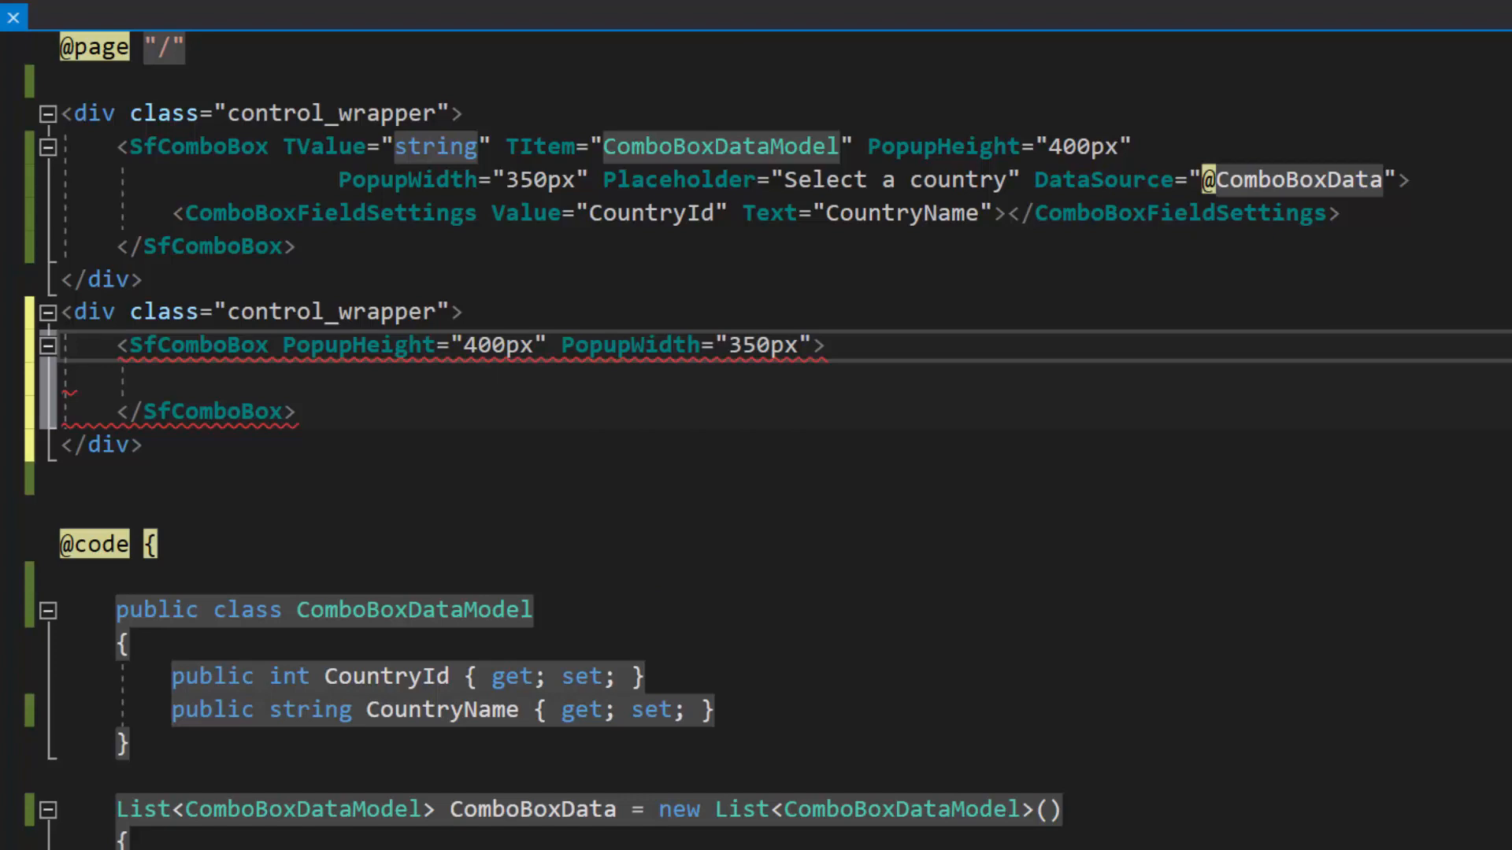
# Declare a List<ComboBoxDataModel> ComboBoxData1 field for the state ComboBox data.
pyautogui.scroll(-3)
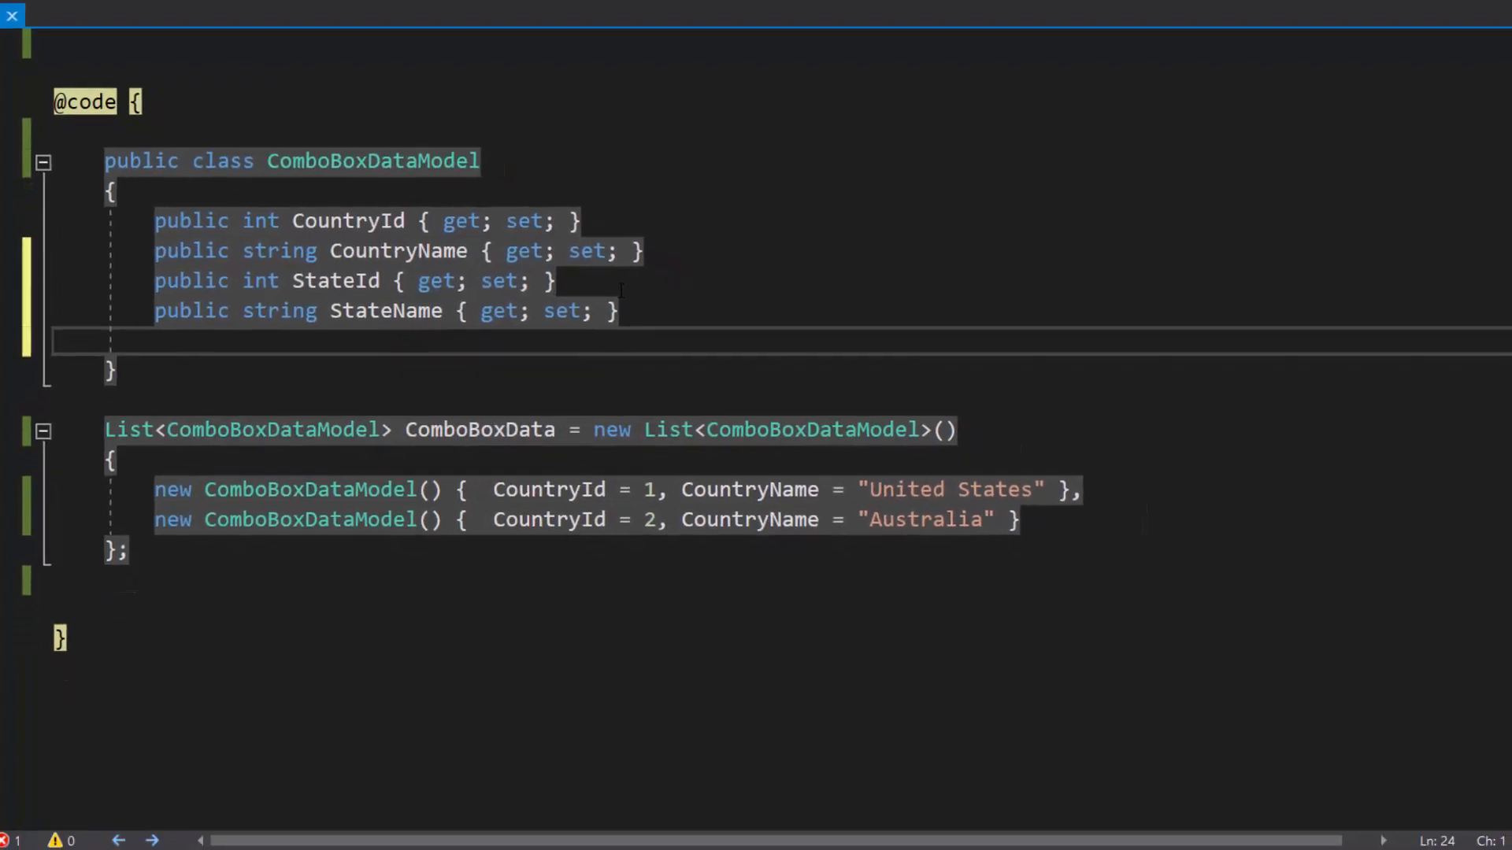
pyautogui.write('List<C>')
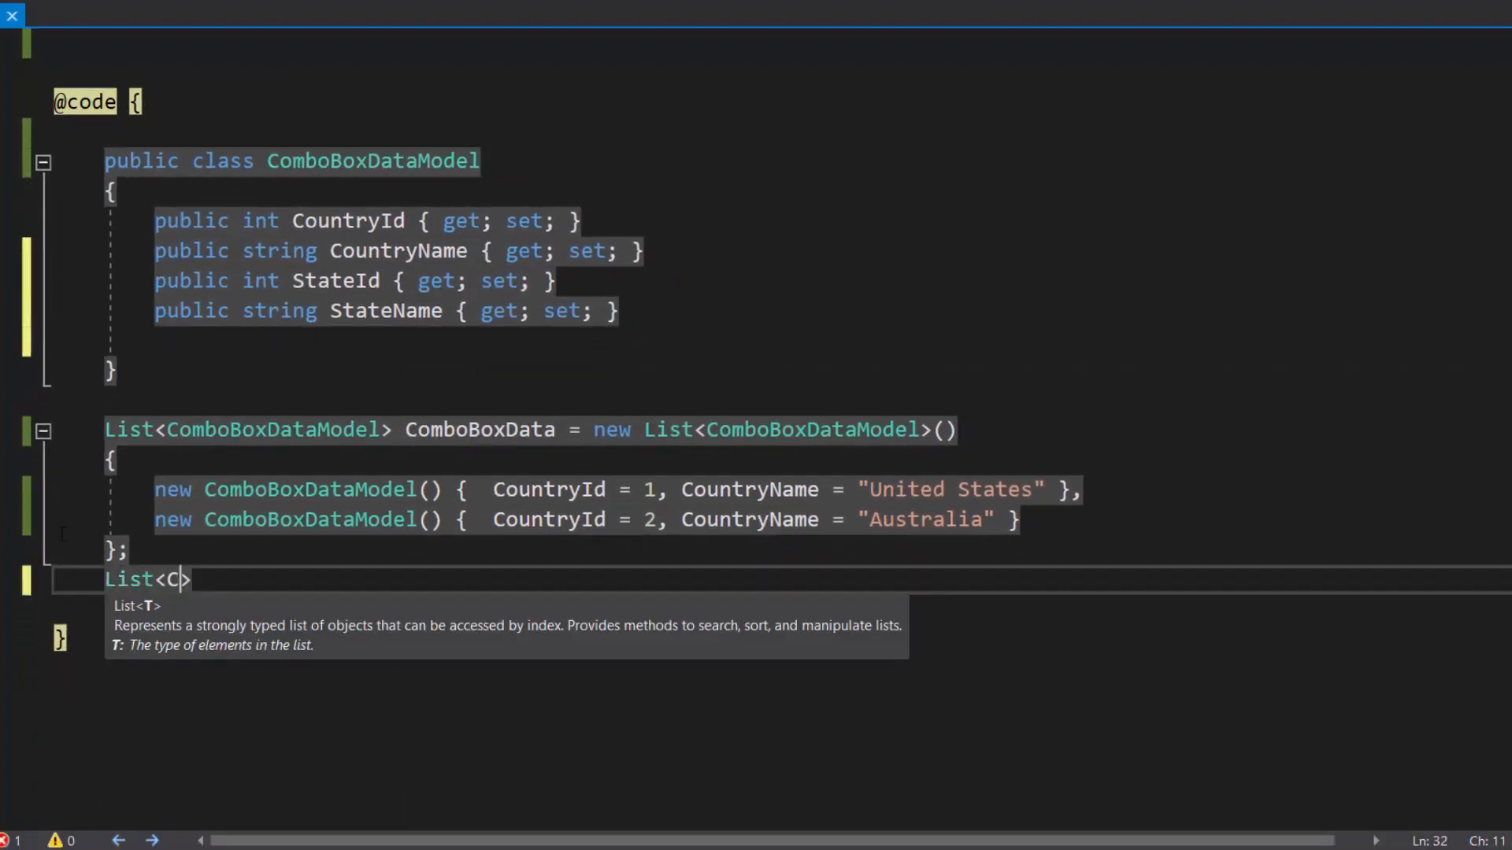
pyautogui.write('ComboBoxDataModel> ComboBoxData1 = new List<ComboBoxDataModel>(')
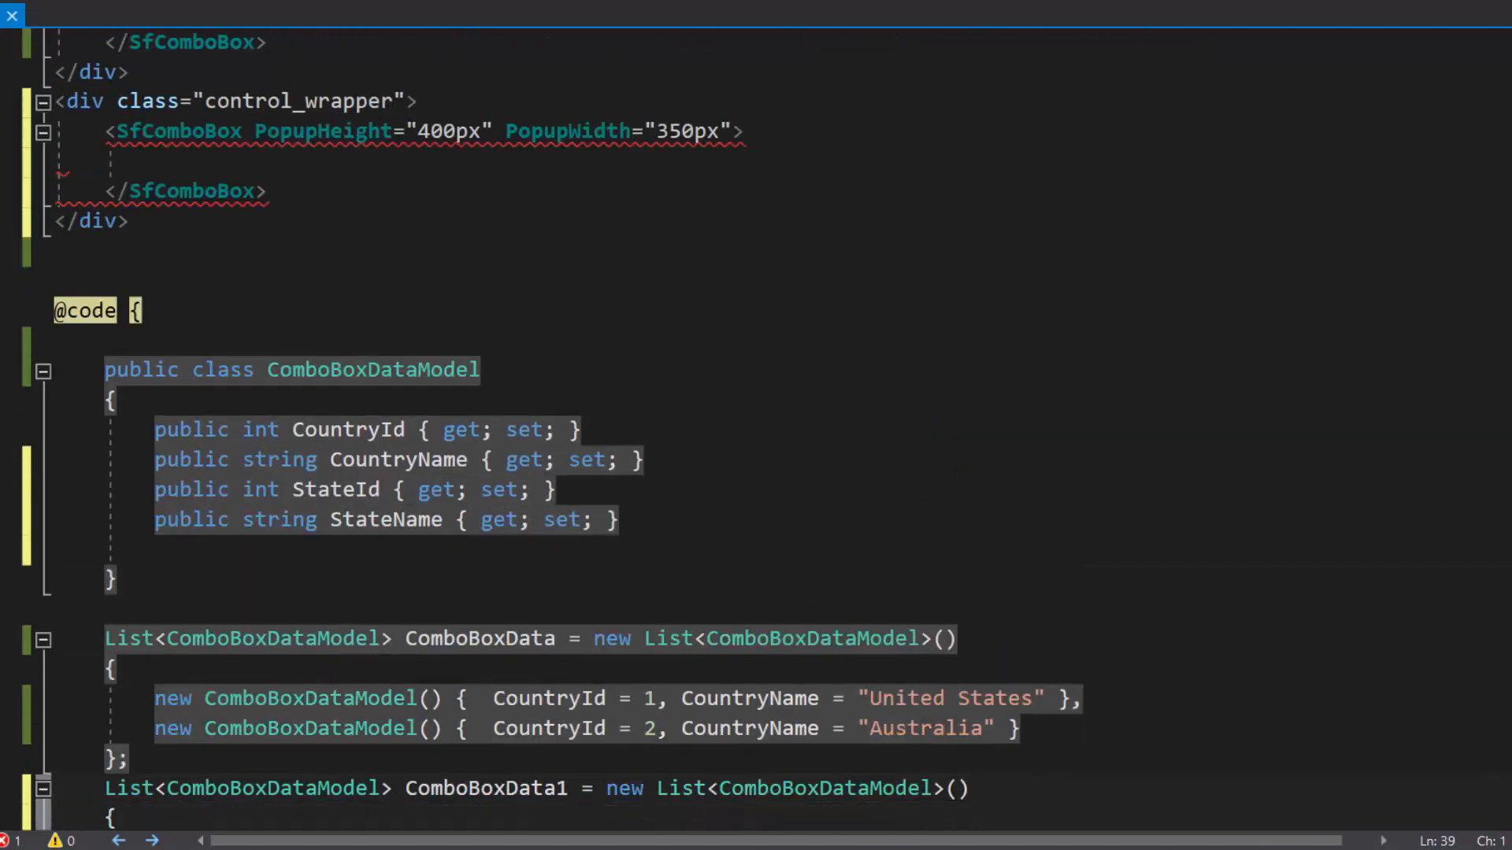
# Bind the state SfComboBox to ComboBoxData1 with TValue string and StateId/StateName field settings.
pyautogui.write('TItem="ComboBoxDataModel" TValue="')
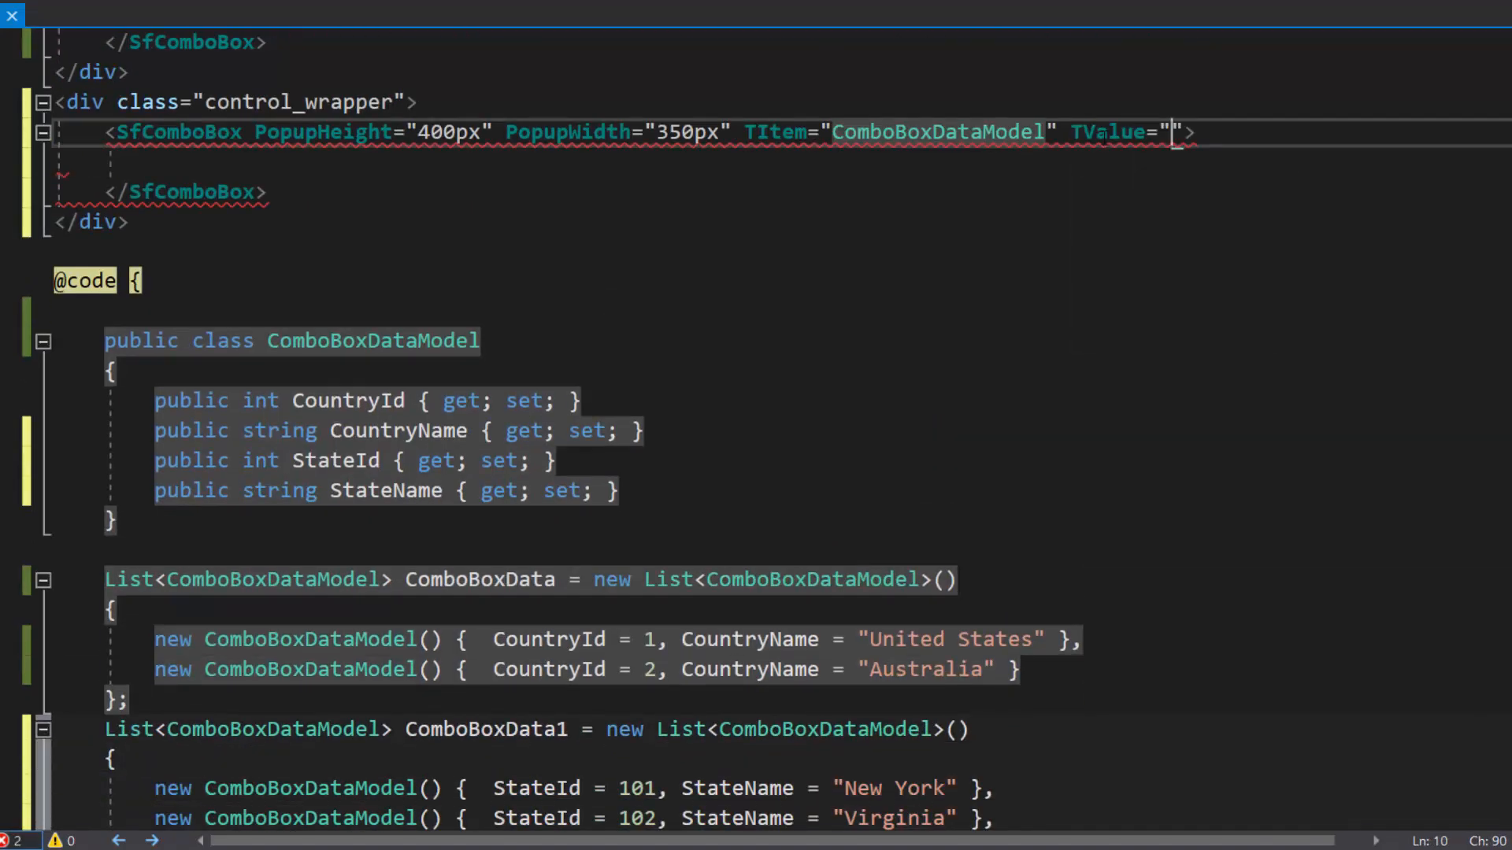
pyautogui.write('string')
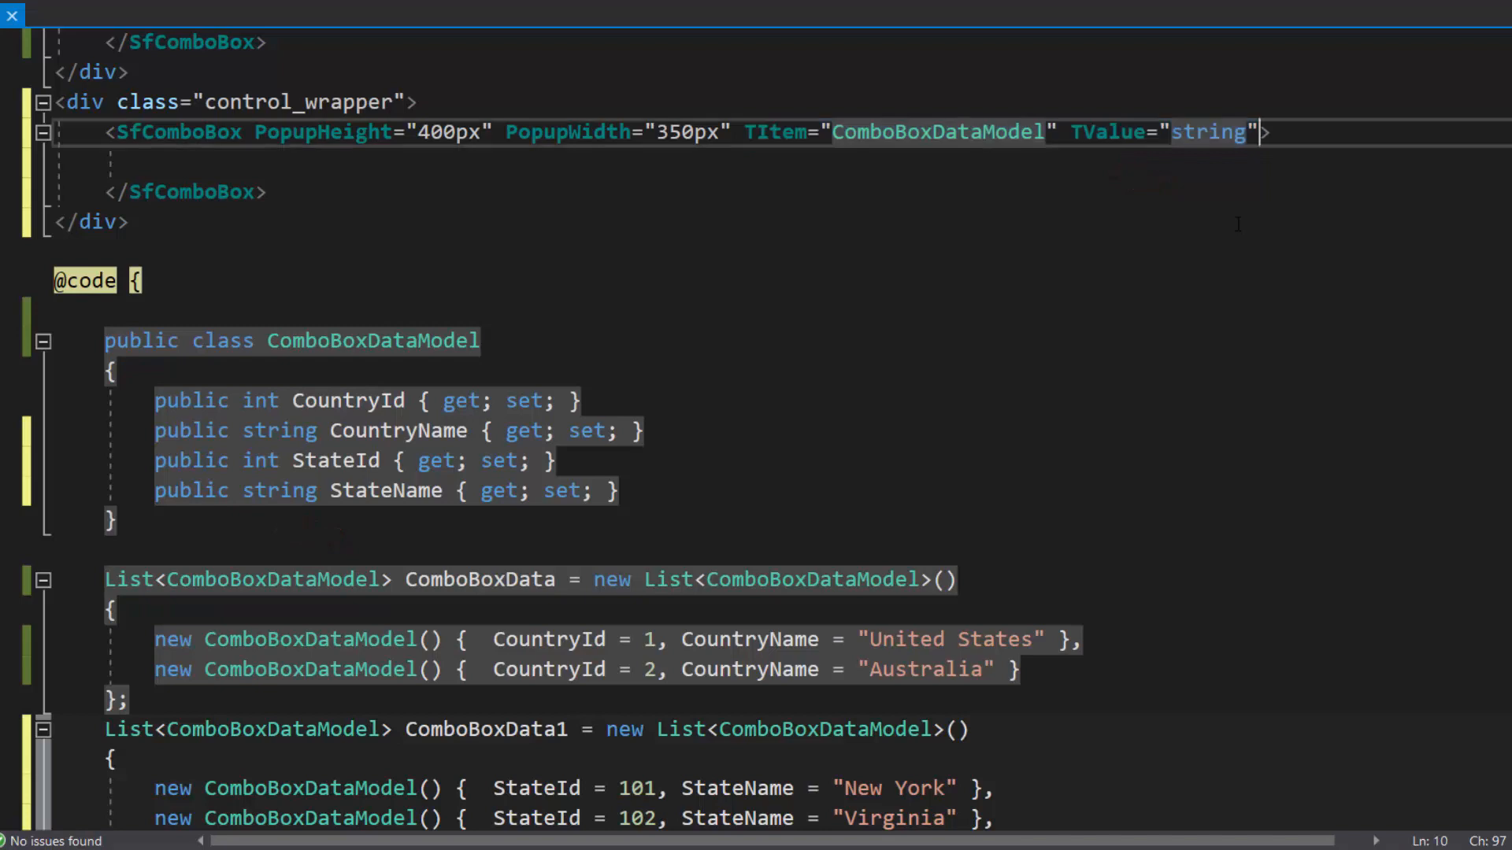
pyautogui.write('DataSource="@">')
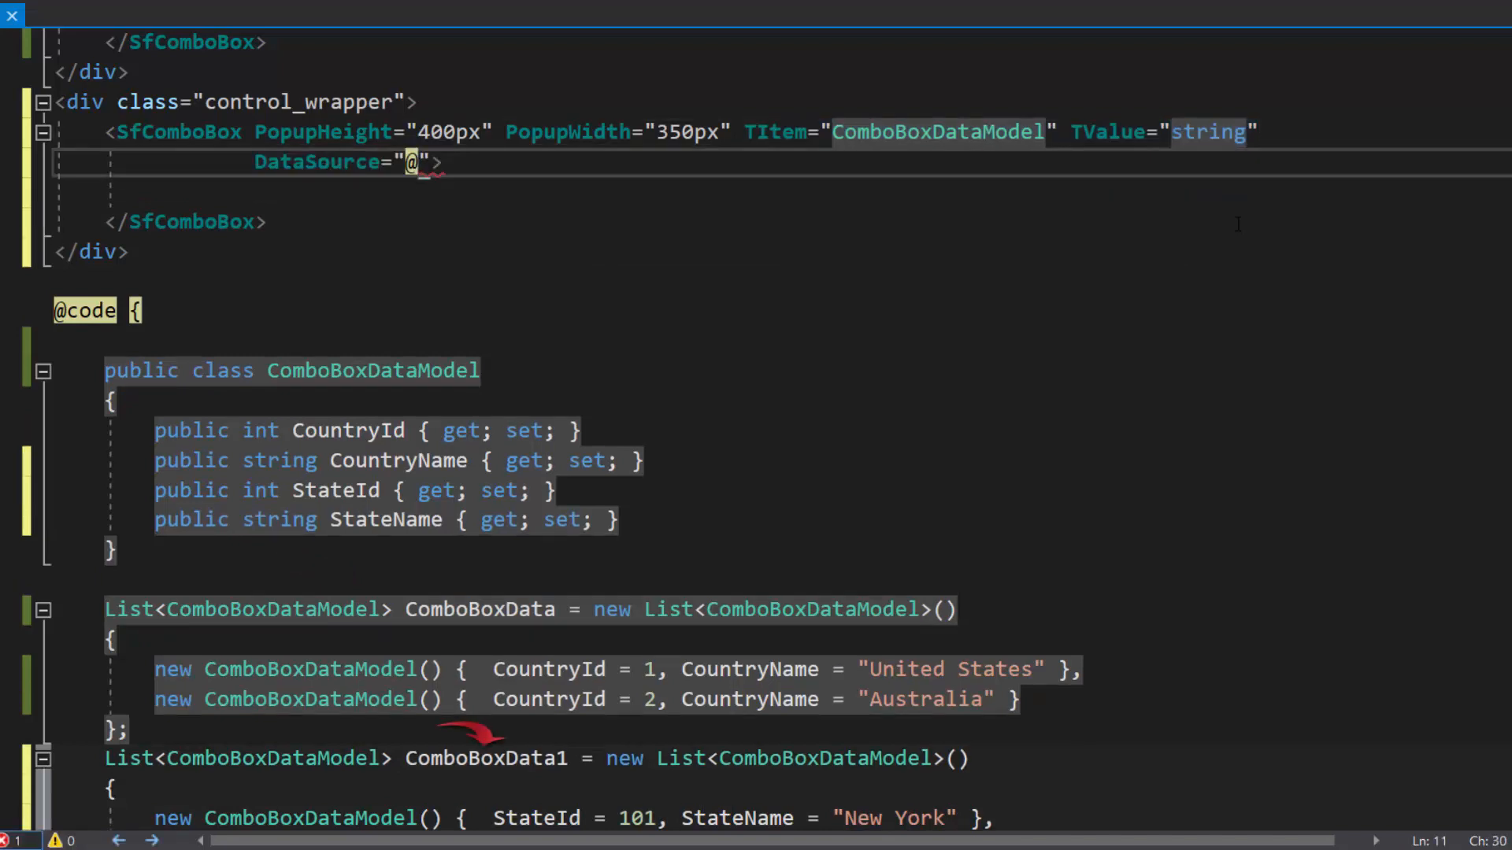
pyautogui.write('ComboBoxData1')
pyautogui.click(782, 191)
pyautogui.write('<ComboBoxFieldSettings Value="StateId" Text="Stat"></ComboBoxFieldSettings>')
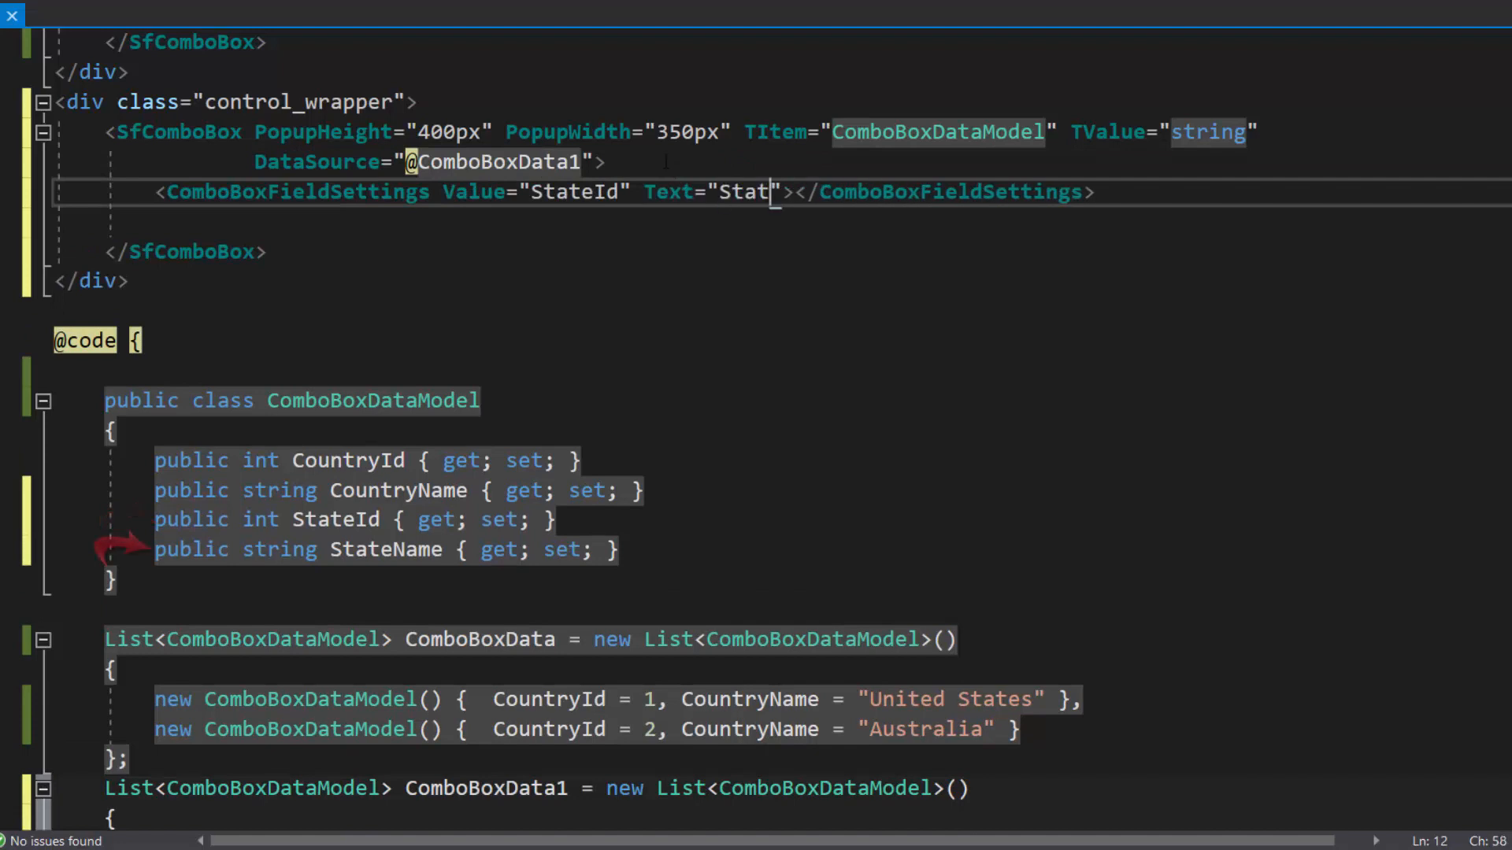
pyautogui.write('eName')
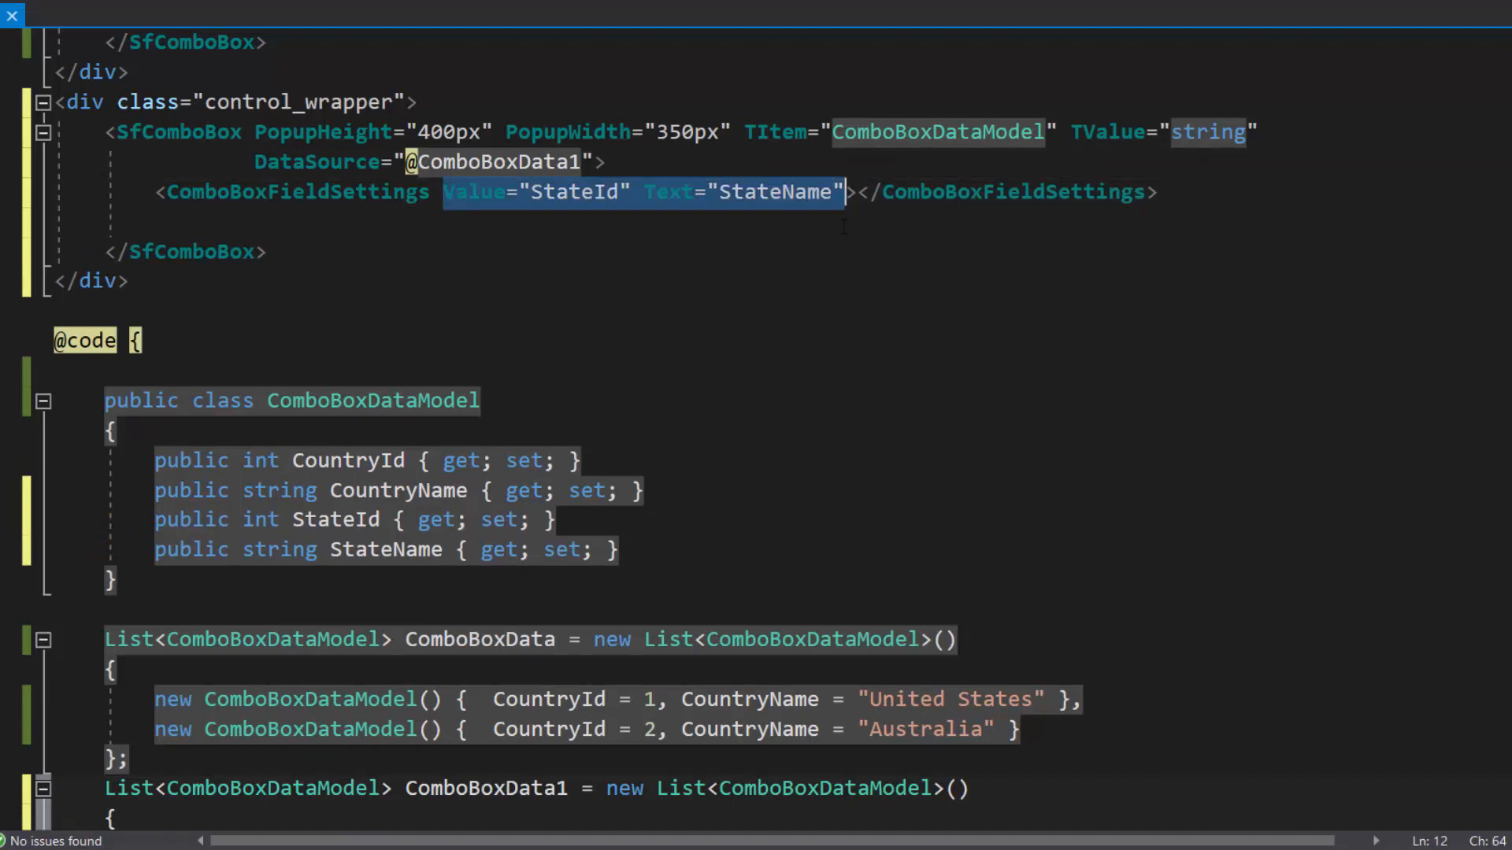
# Give the state ComboBox the placeholder 'Select a state'.
pyautogui.click(608, 161)
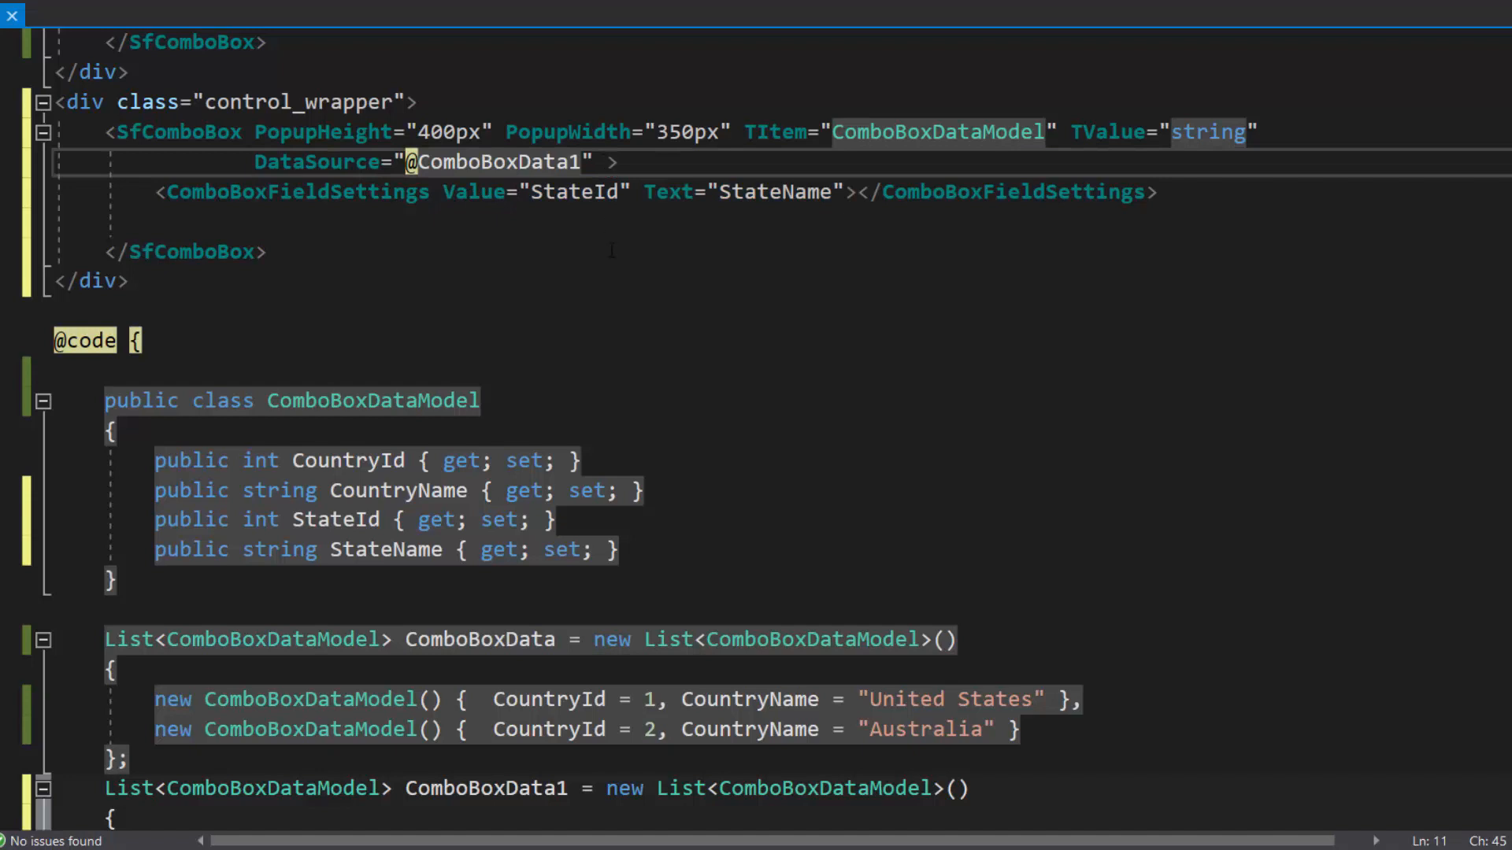
pyautogui.write('Placeholder=""')
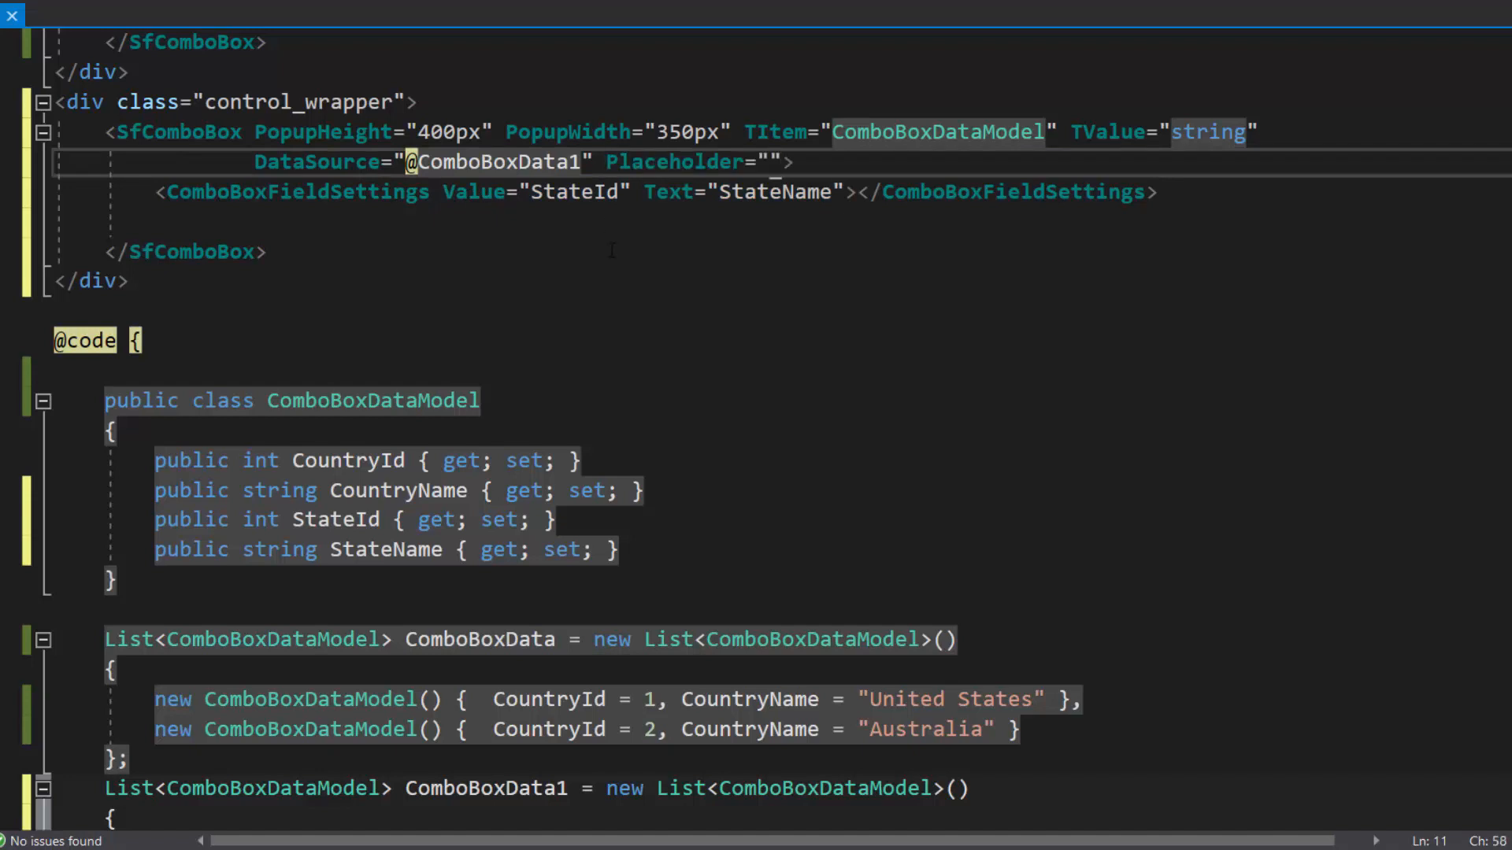
pyautogui.write('Select a')
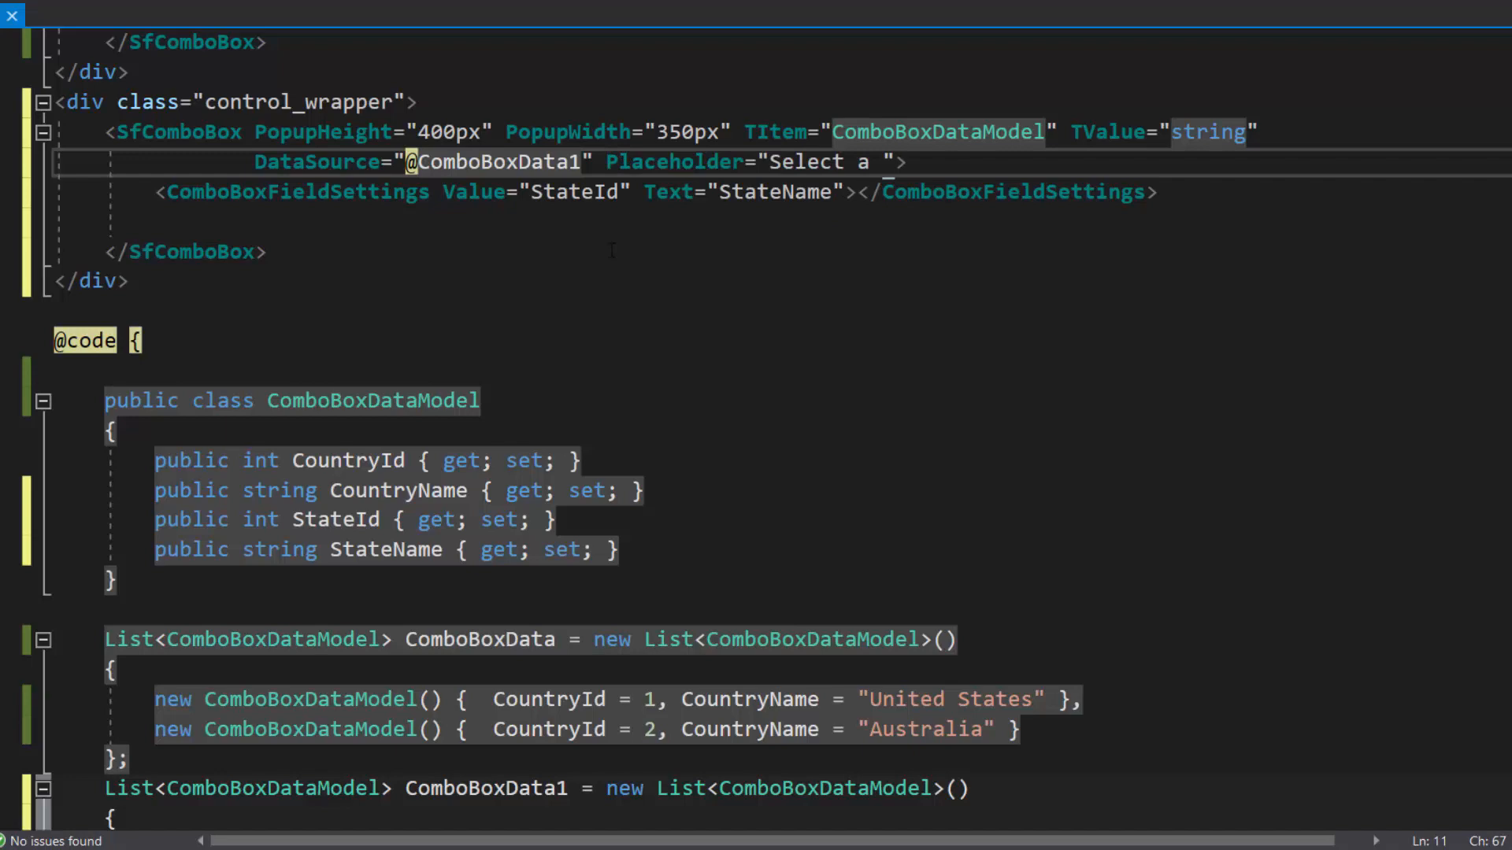
pyautogui.write('state')
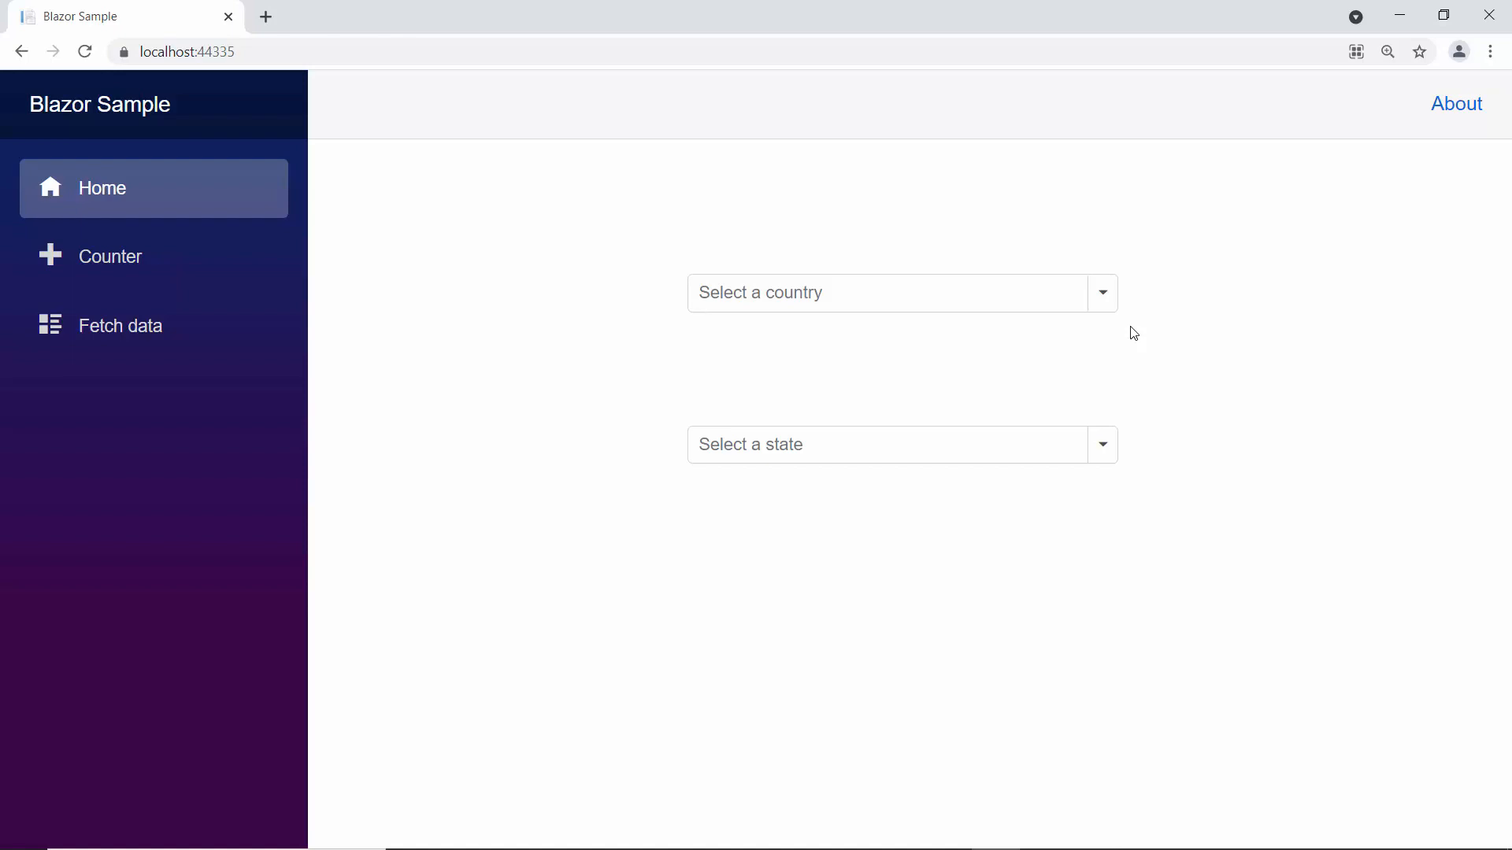
# In Chrome, expand the state ComboBox showing New York, Virginia, Tasmania, Victoria and Queensland.
pyautogui.click(1103, 445)
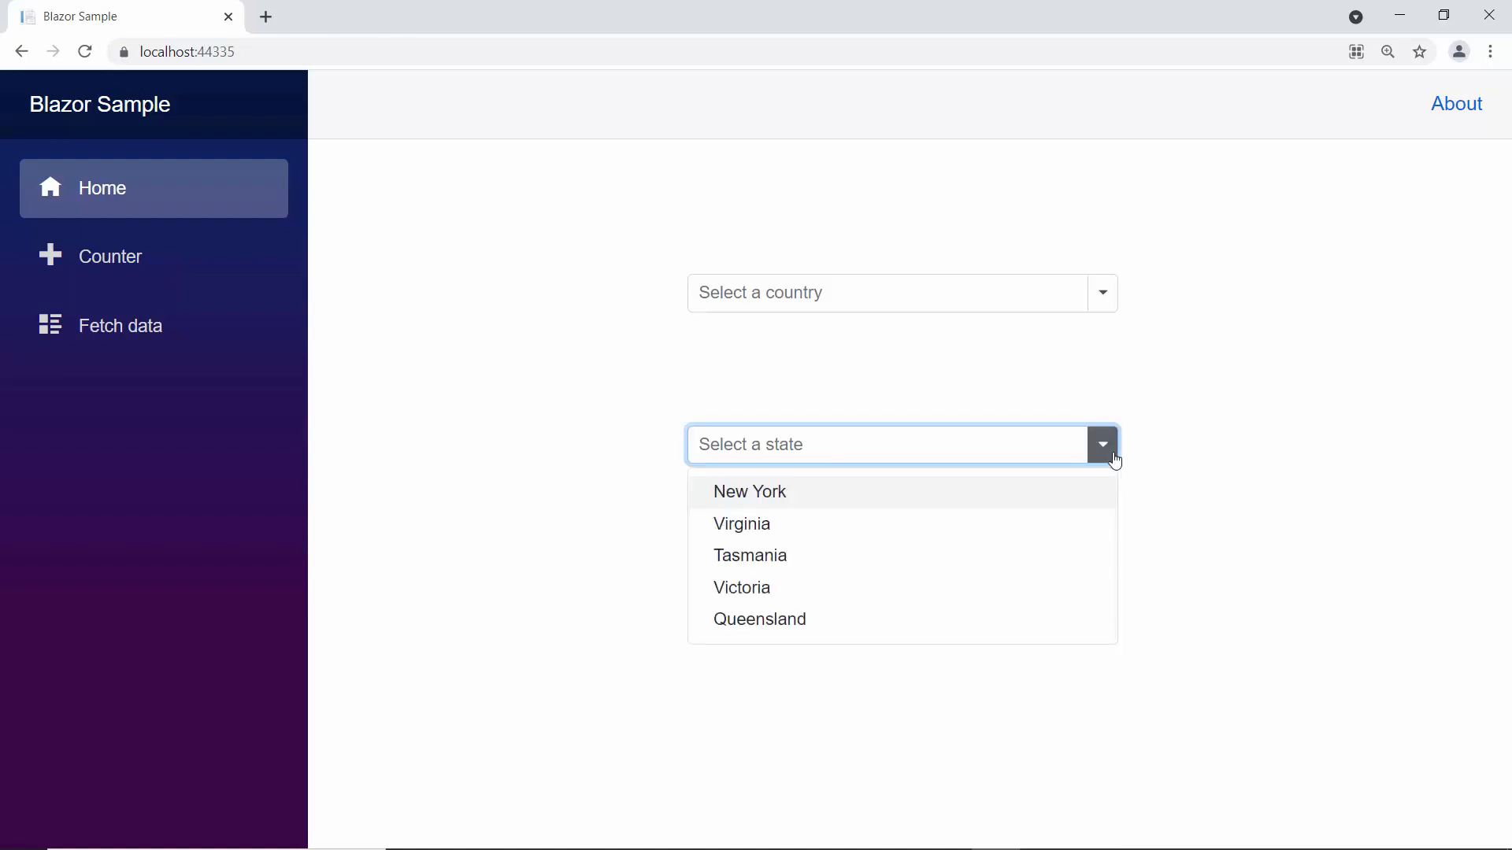
pyautogui.click(750, 556)
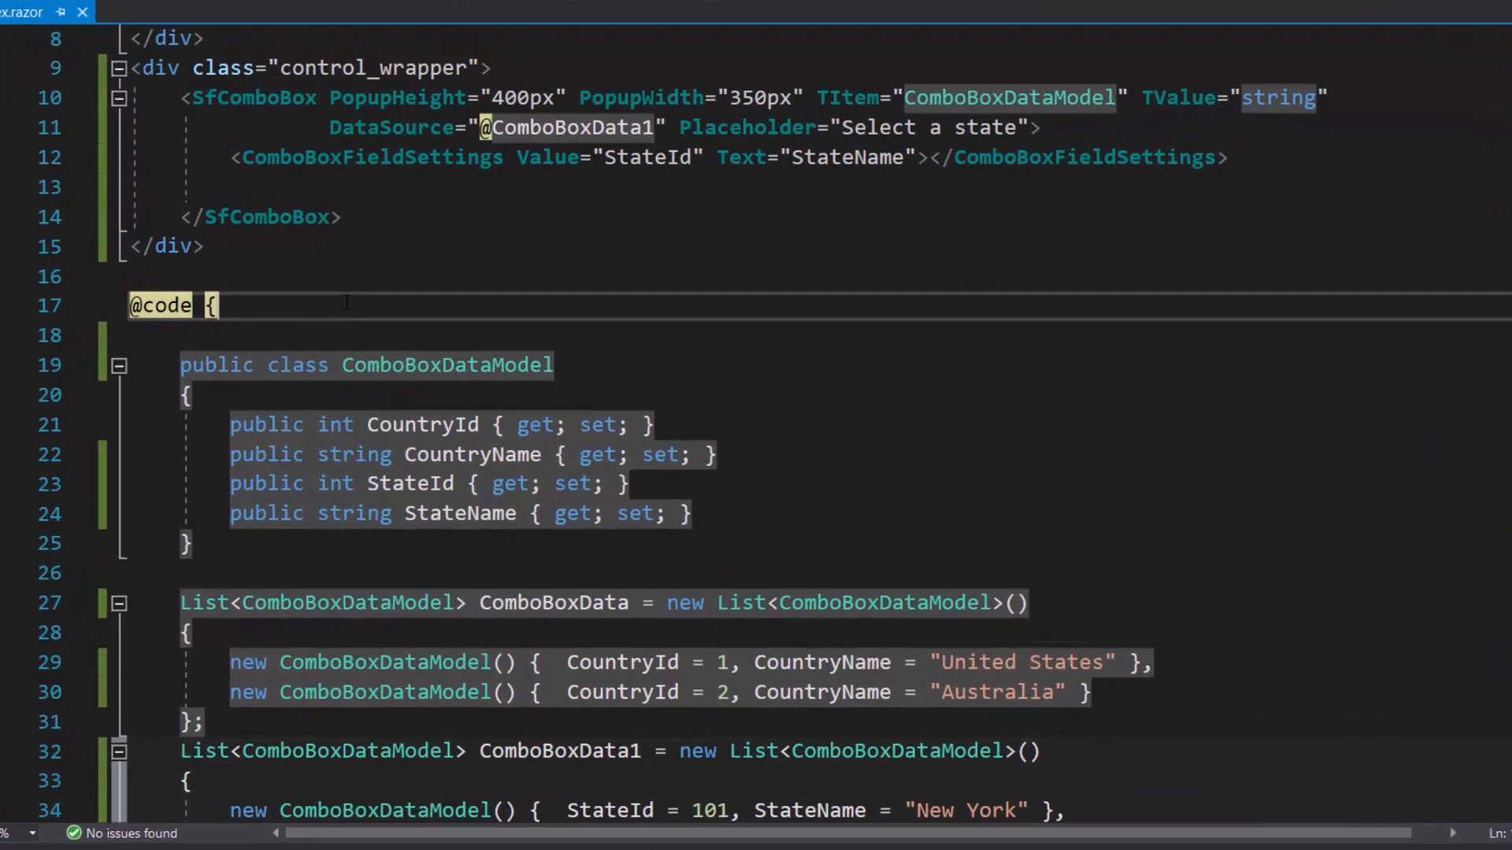
# Add 'public bool EnableComboBox = false;' and bind Enabled to it with an empty Query attribute.
pyautogui.write('public bool E')
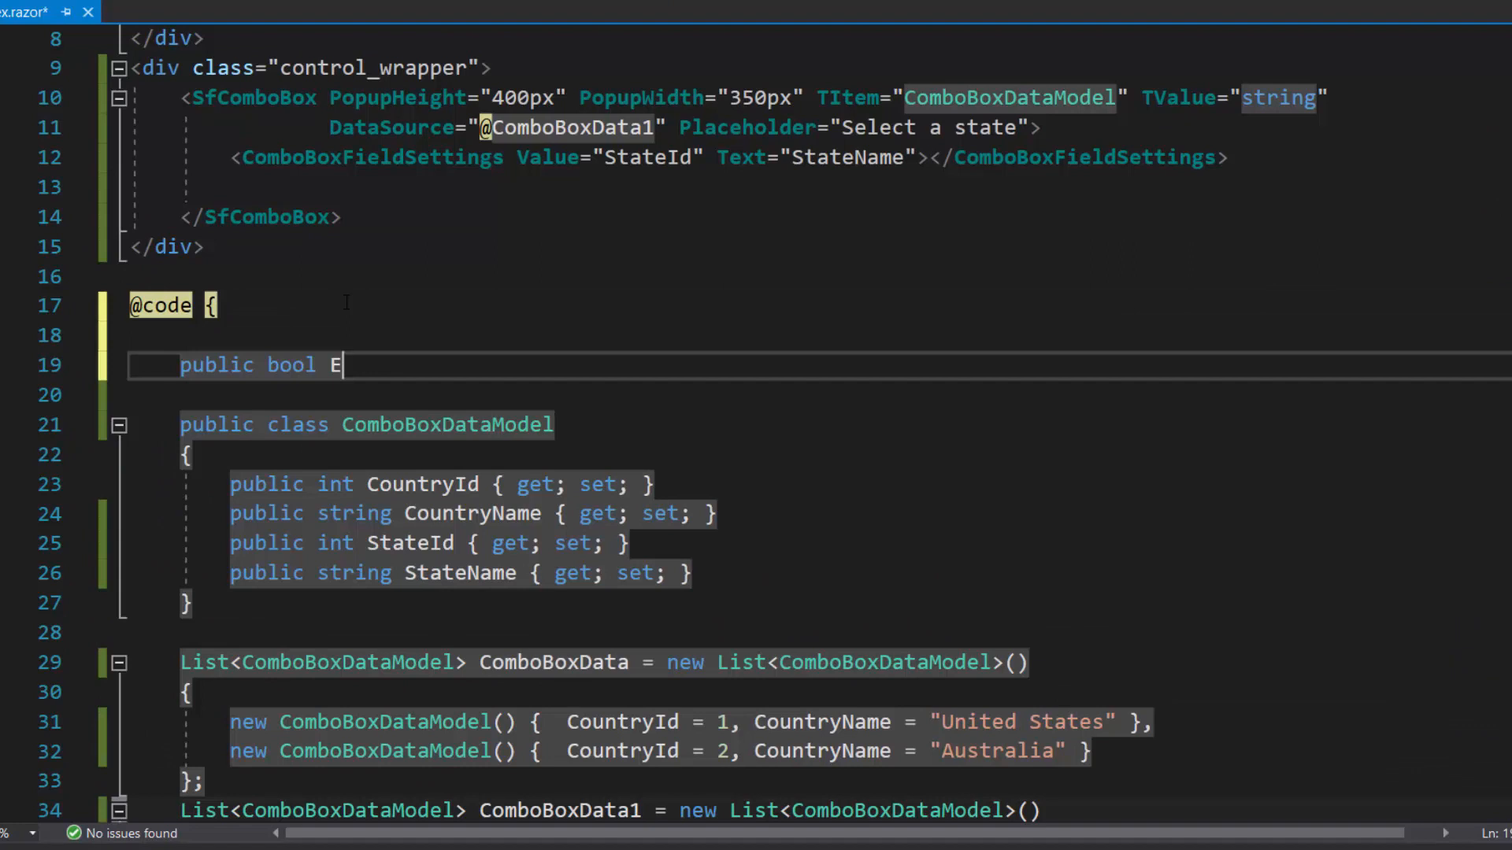
pyautogui.write('nableComboBox = false;')
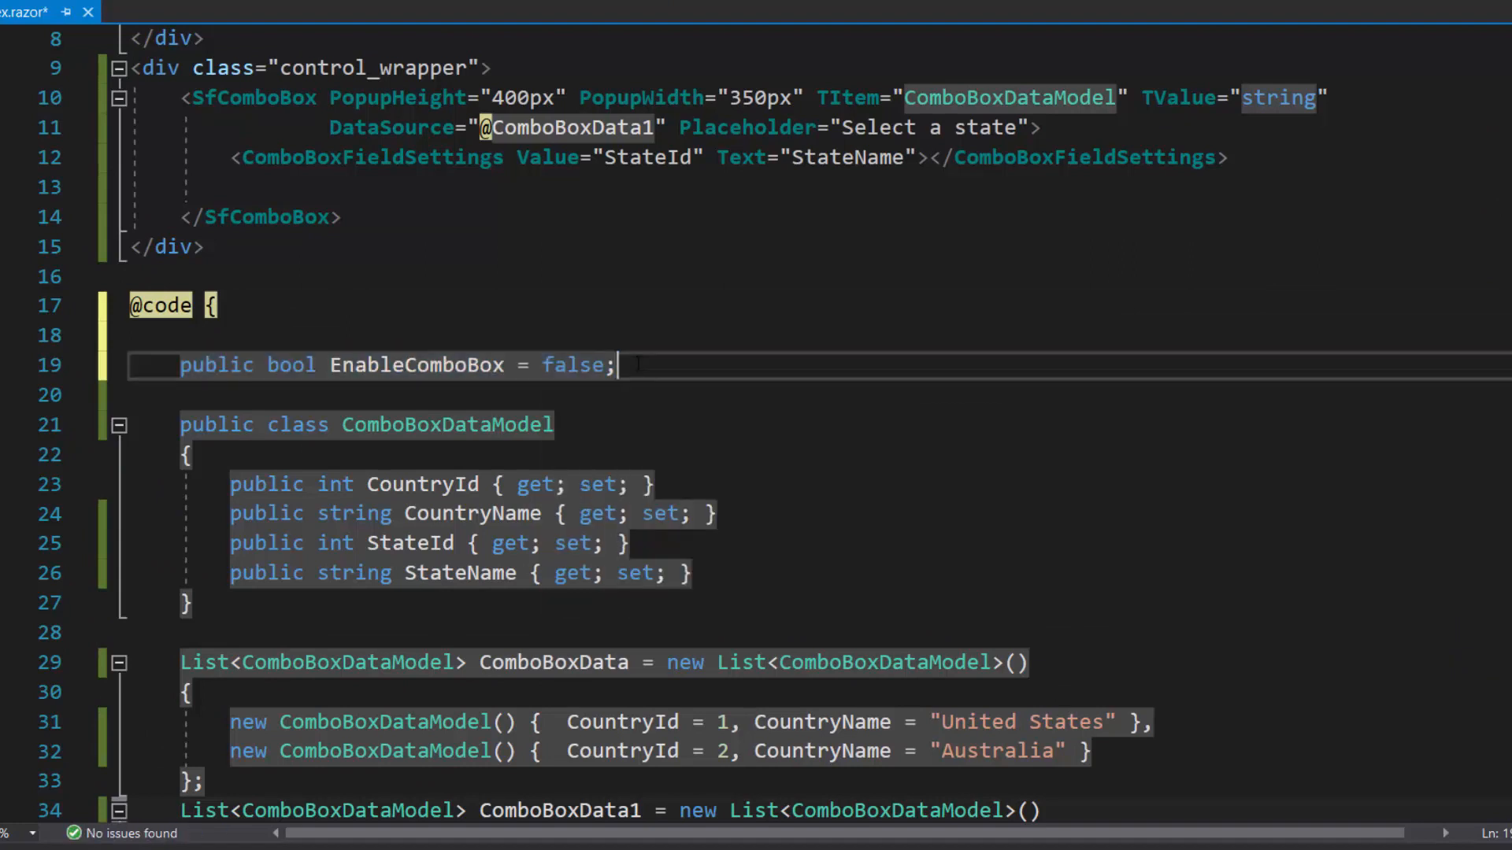
pyautogui.write('Enabled="@EnableComboBox')
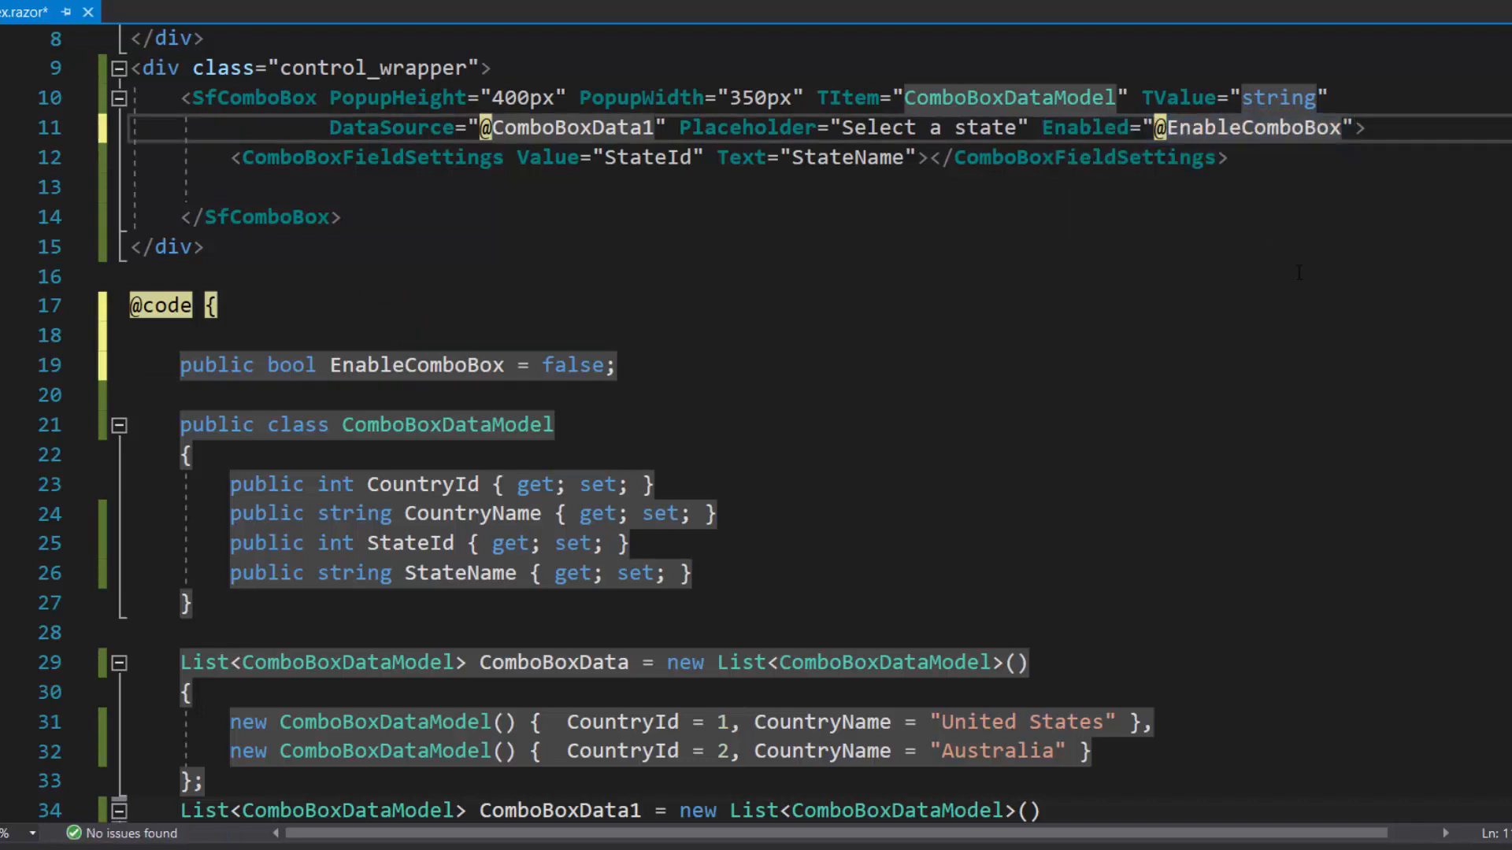
pyautogui.write('Query="">')
pyautogui.click(820, 395)
pyautogui.write('public Query DataQuery { get; set; } = null;')
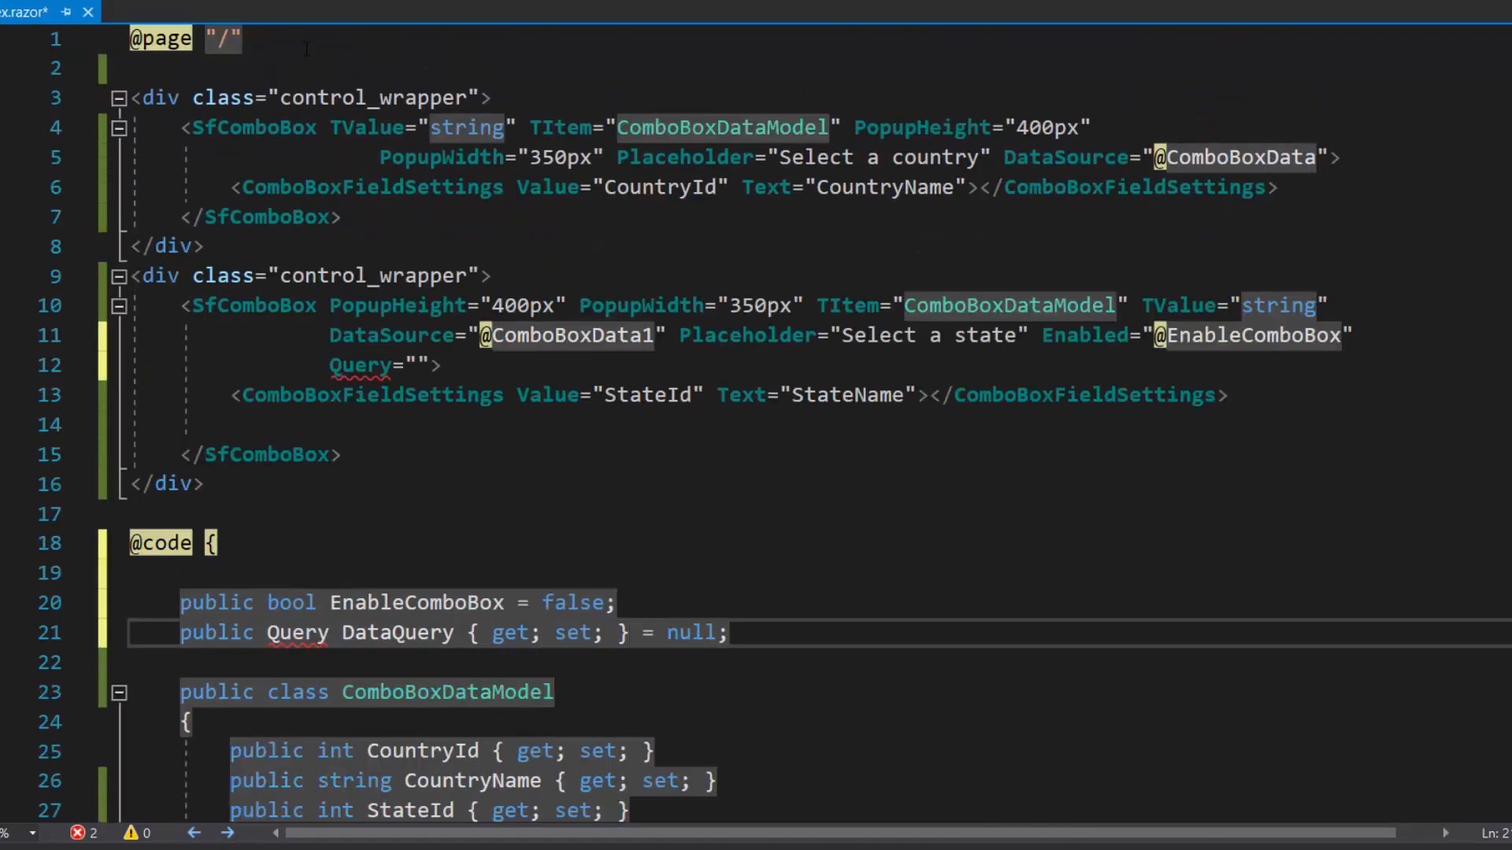
pyautogui.write('@using Syncfusion.Blazor.Data;')
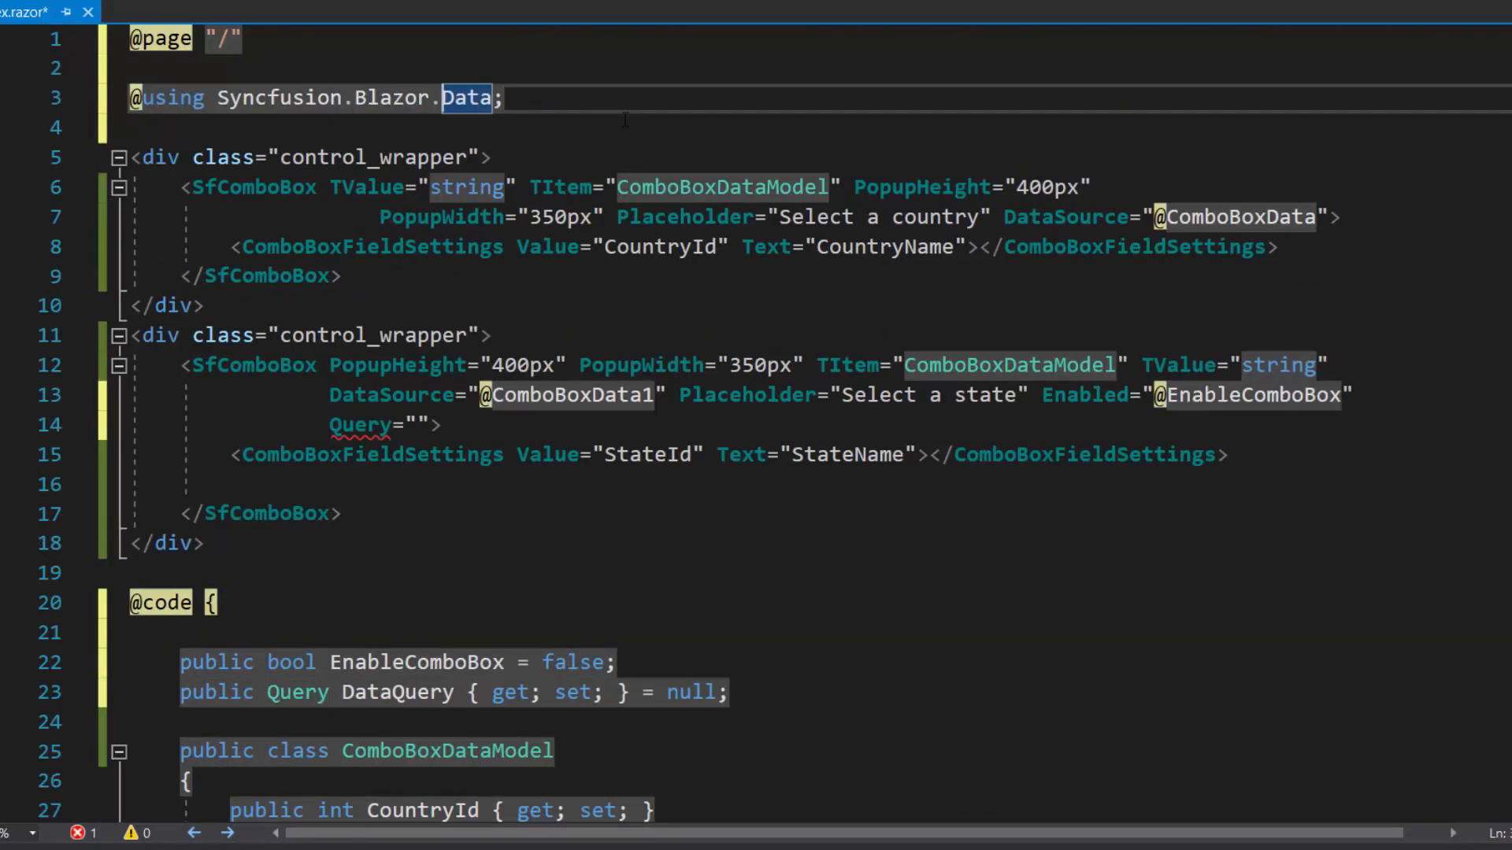
pyautogui.write('@')
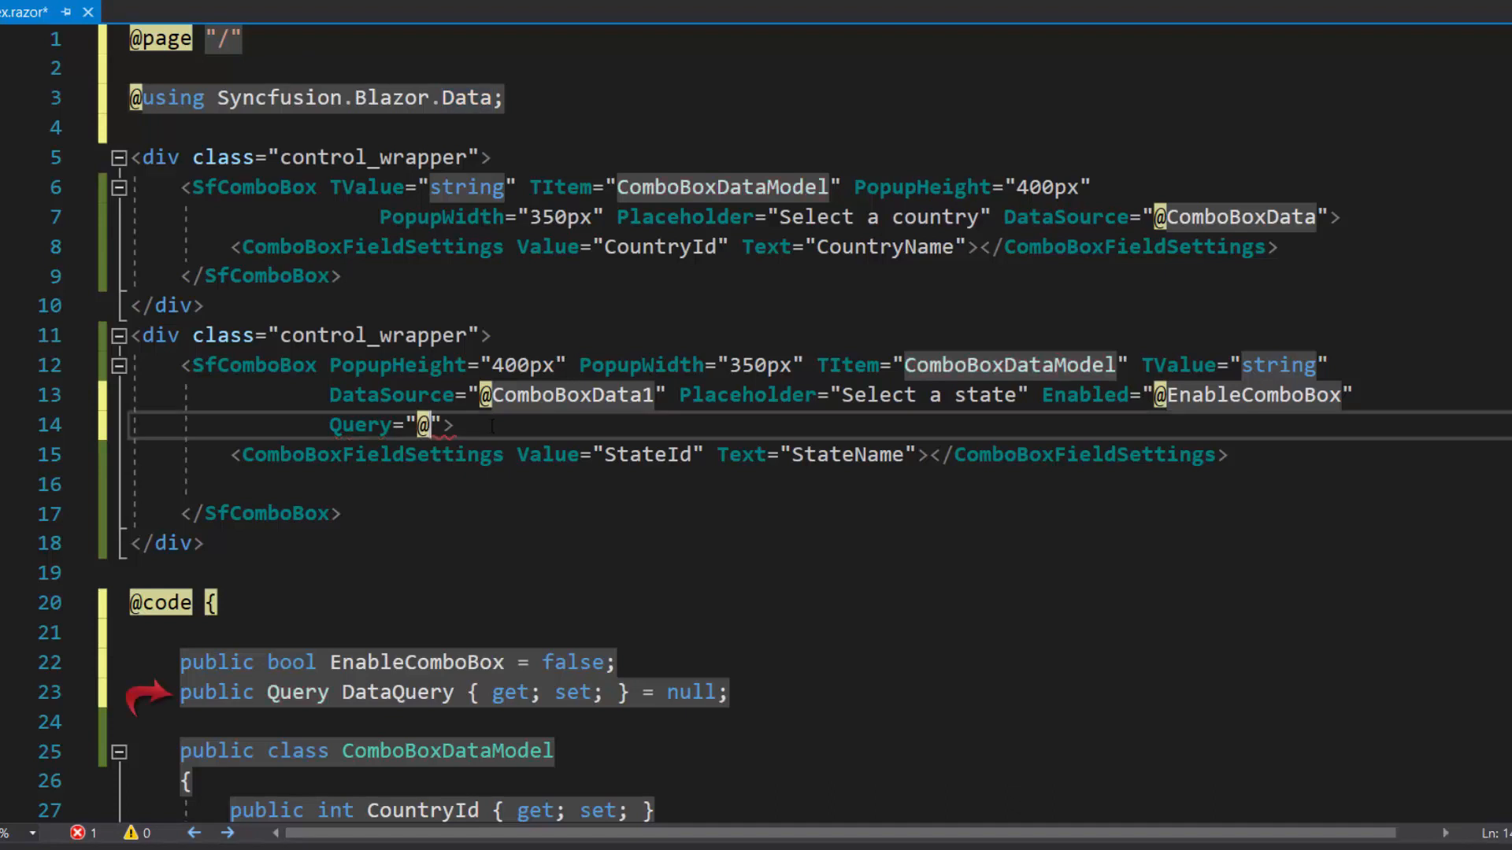
pyautogui.write('DataQuery')
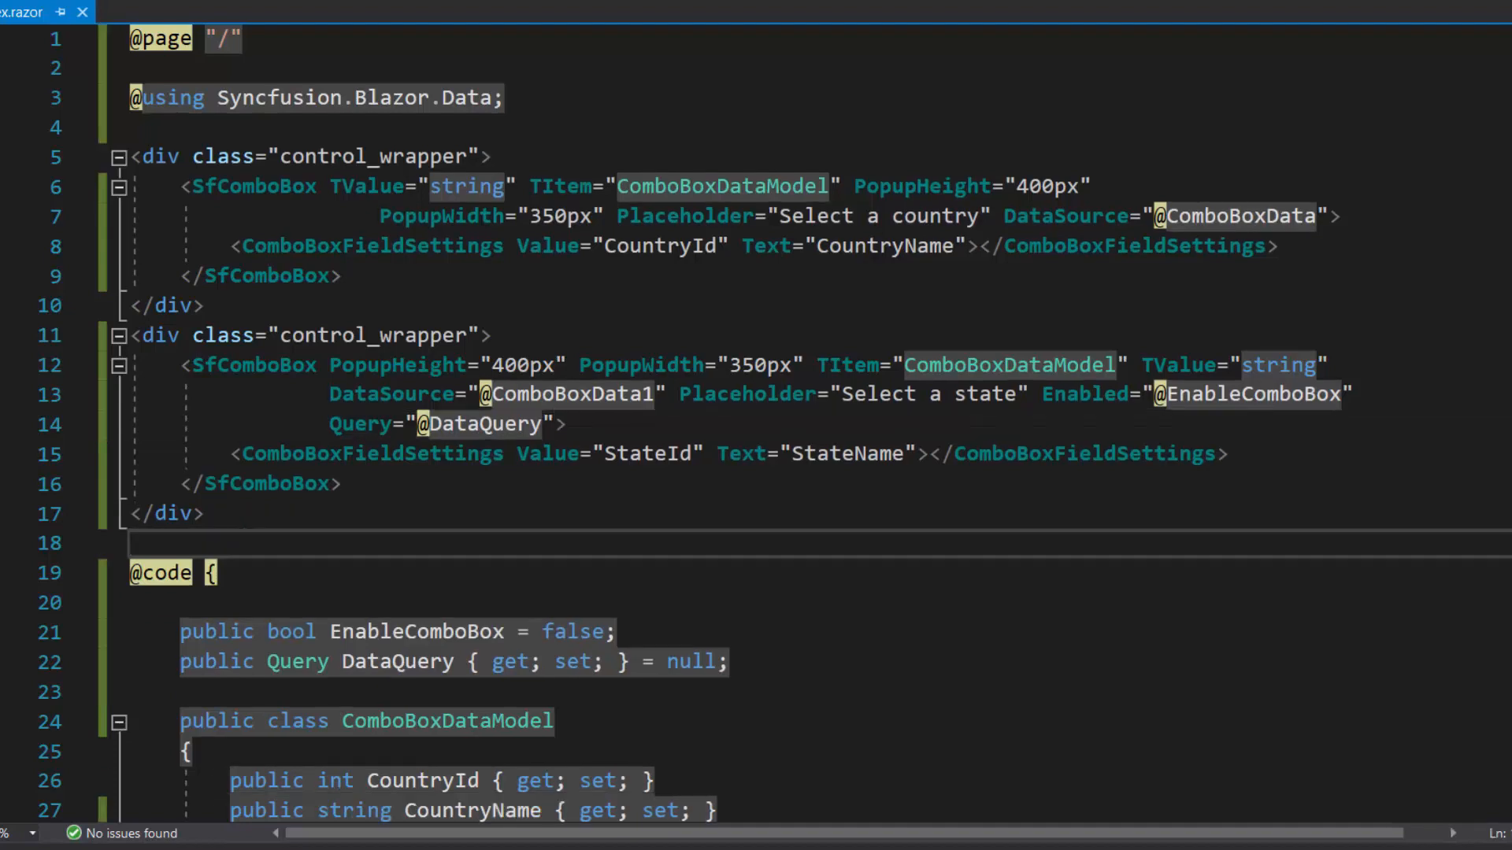
pyautogui.scroll(-3)
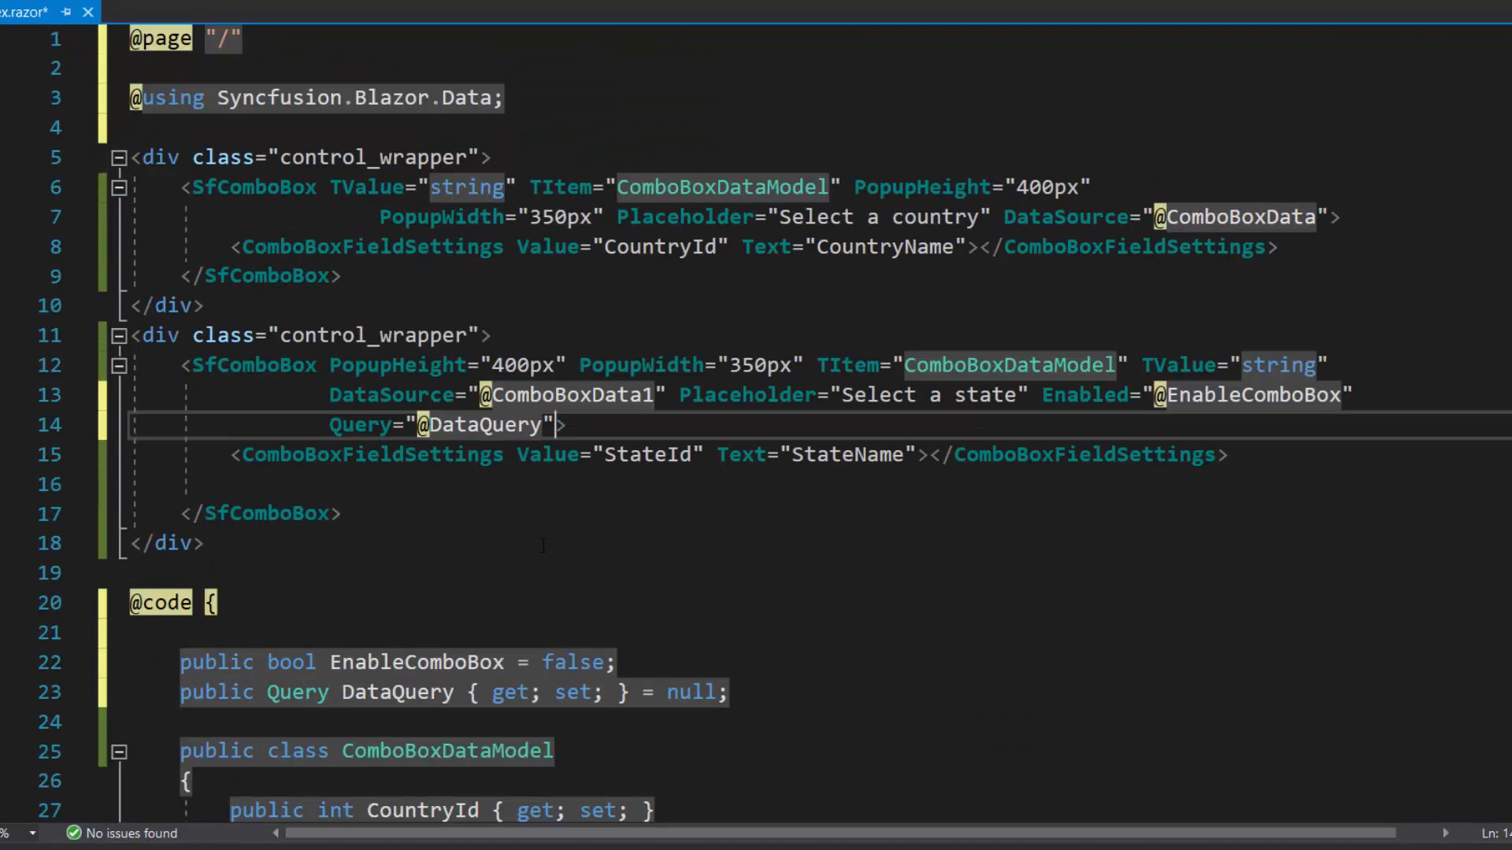
# Add a ComboBoxEvents element with ValueChange="OnCountryChange" inside the country ComboBox.
pyautogui.write('<ComboBoxEvents ></ComboBoxEvents>')
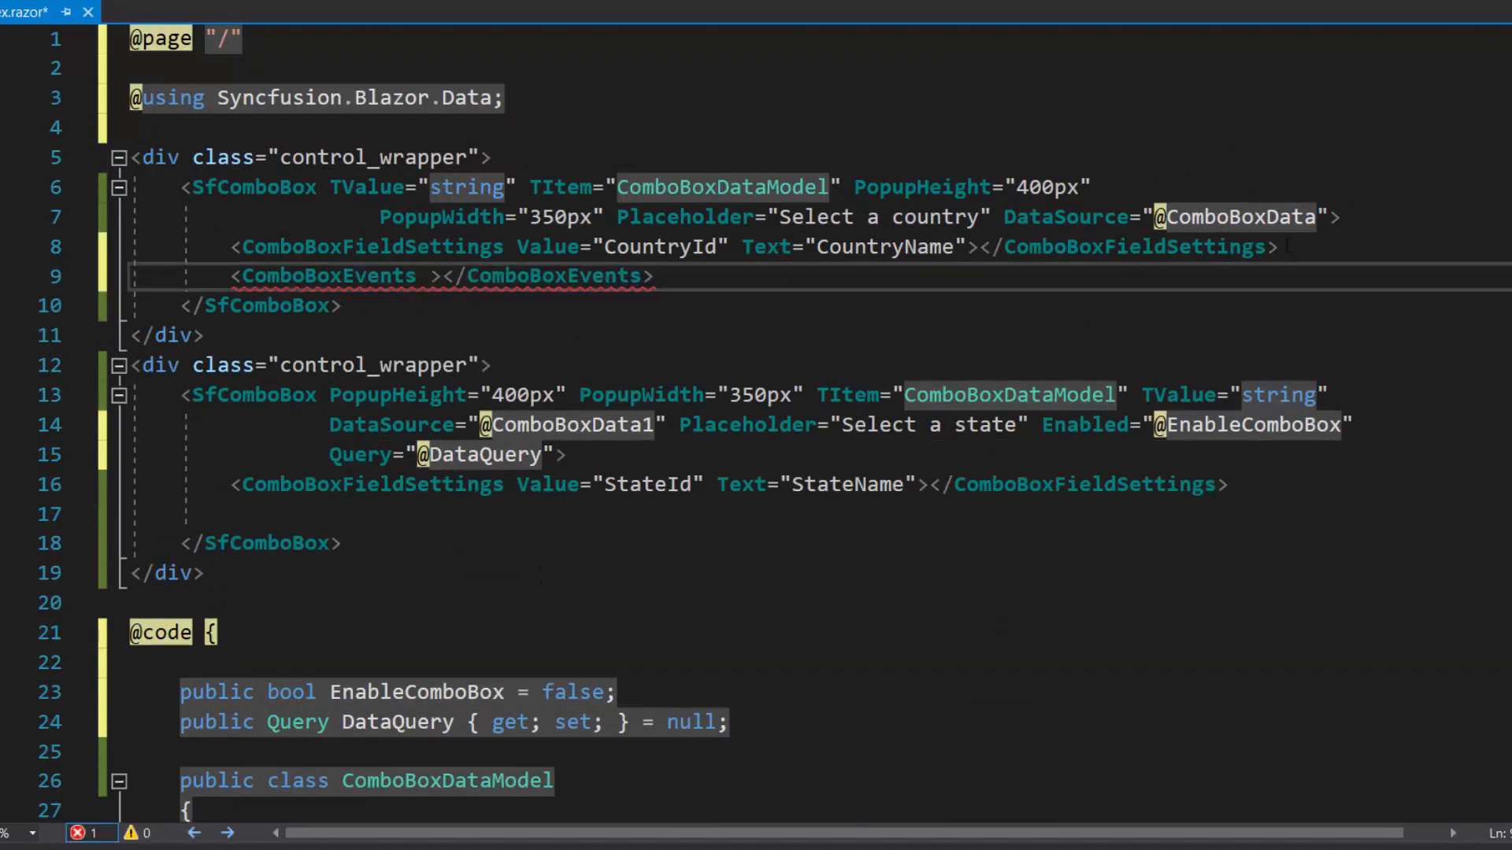
pyautogui.write('ValueChange="OnCountryChange"')
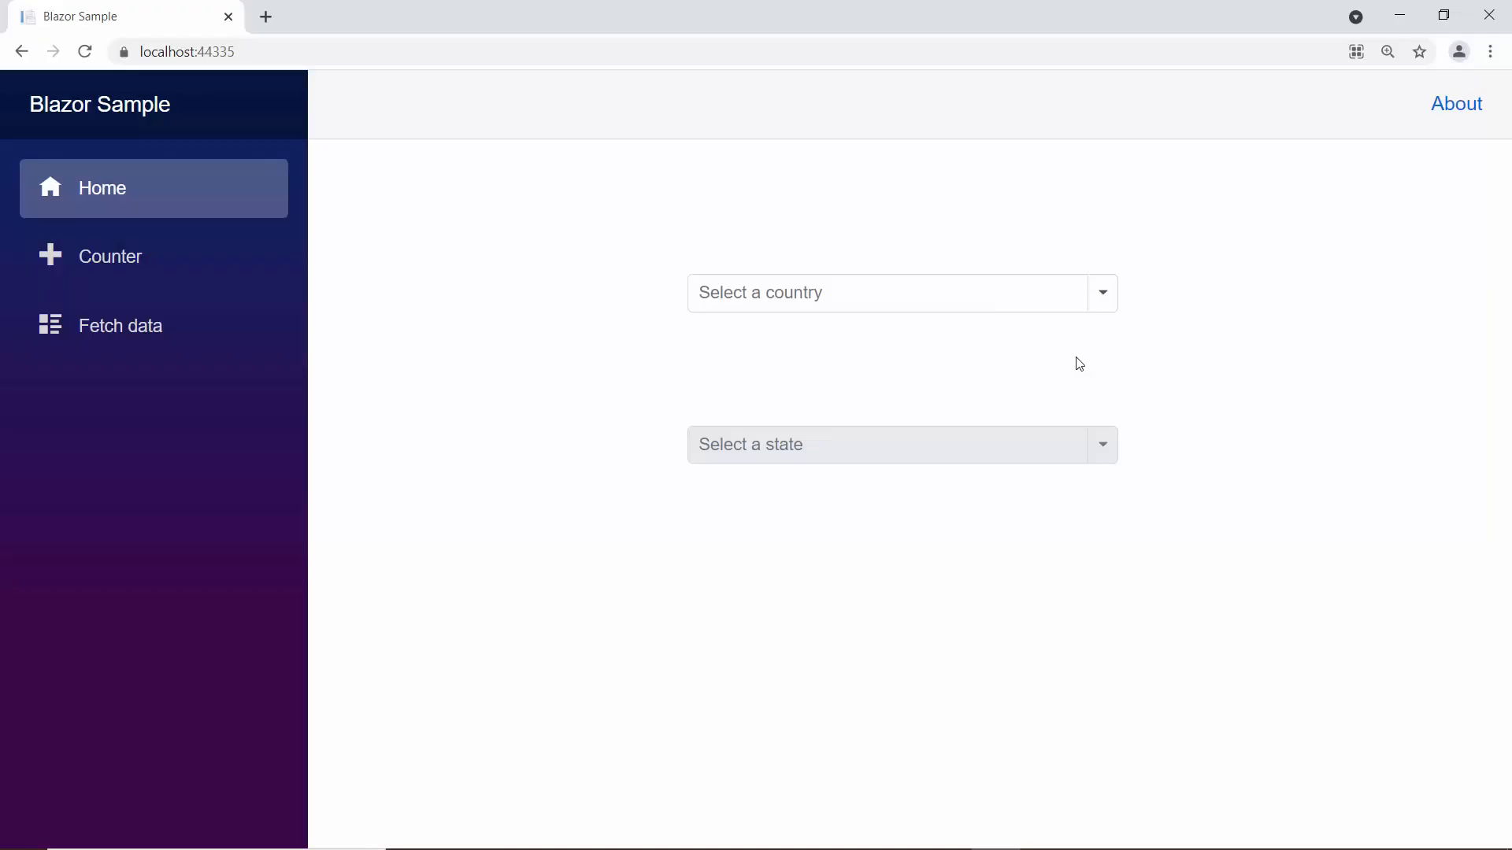
pyautogui.click(901, 293)
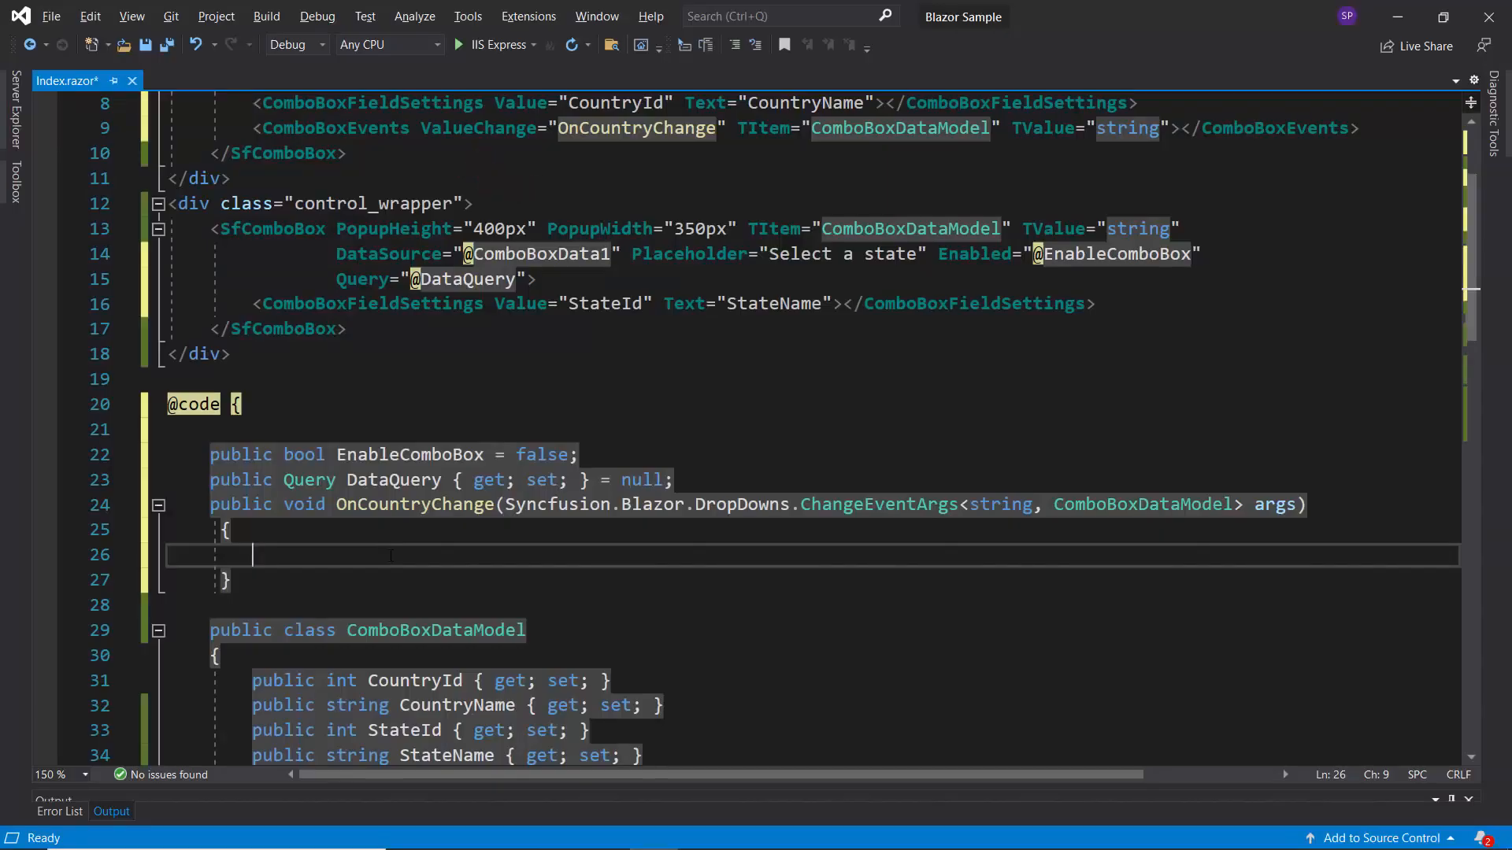
# In OnCountryChange set EnableComboBox true and DataQuery to a CountryId-equals-args.Value filter, then save.
pyautogui.write('this.EnableComboBox = true;')
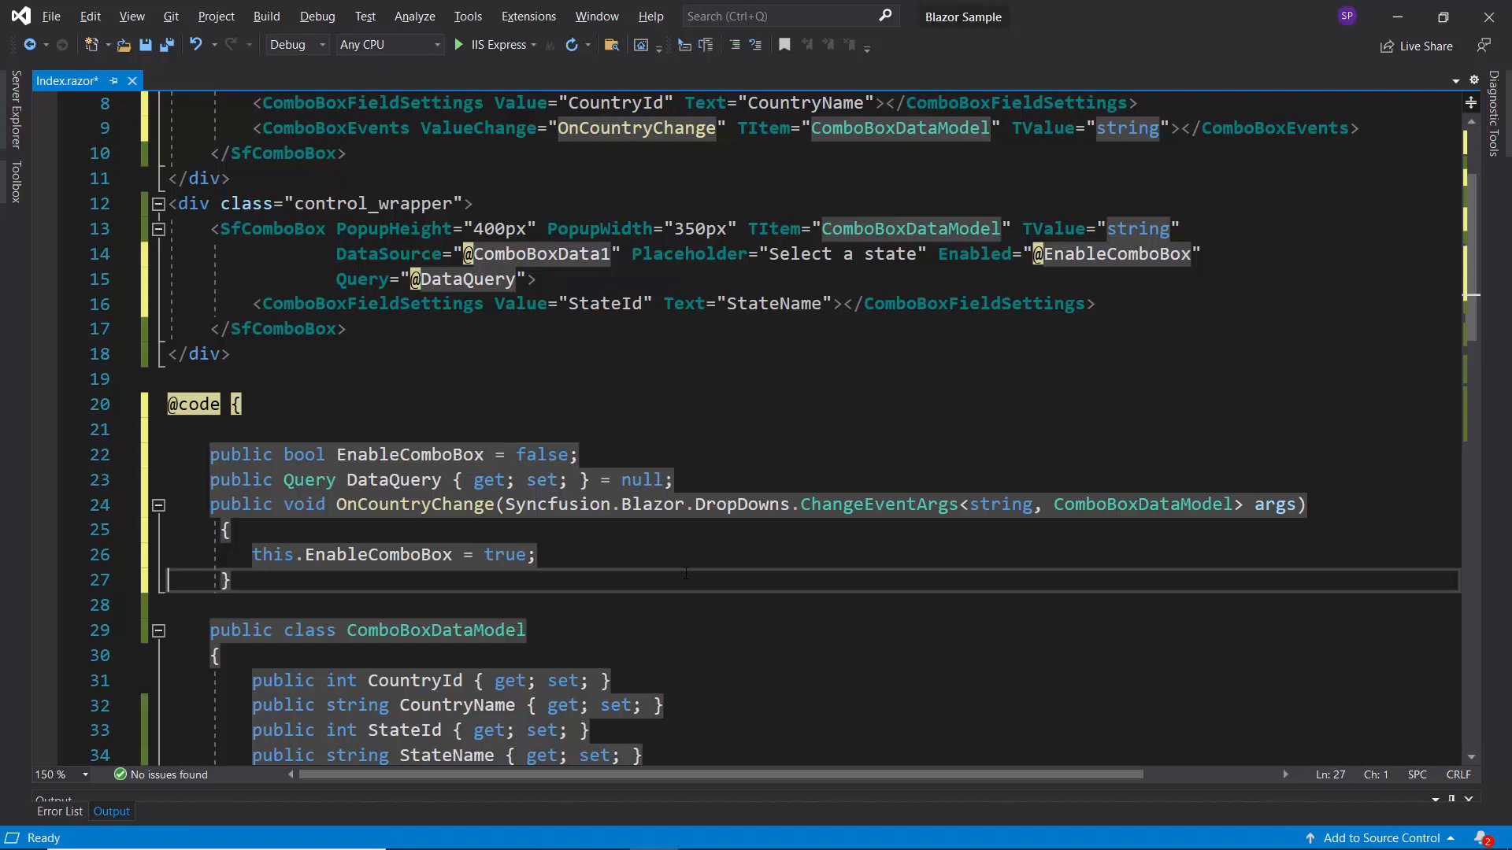
pyautogui.write('t')
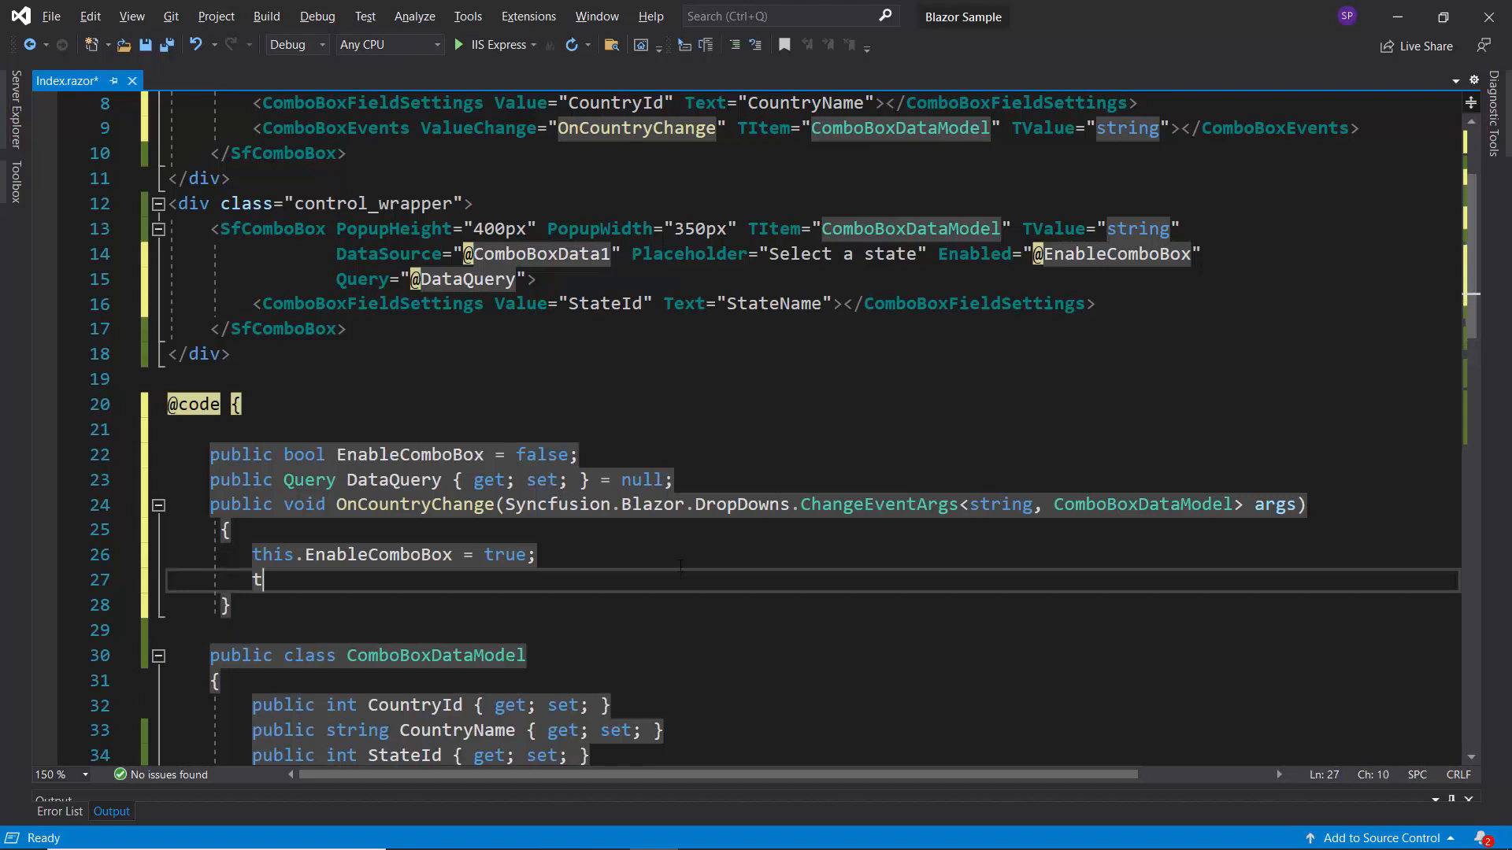
pyautogui.write('his.DataQuery = new Query().Where(new WhereFilter() {Field ="CountryId",Operator ="equal",value = args.Value });')
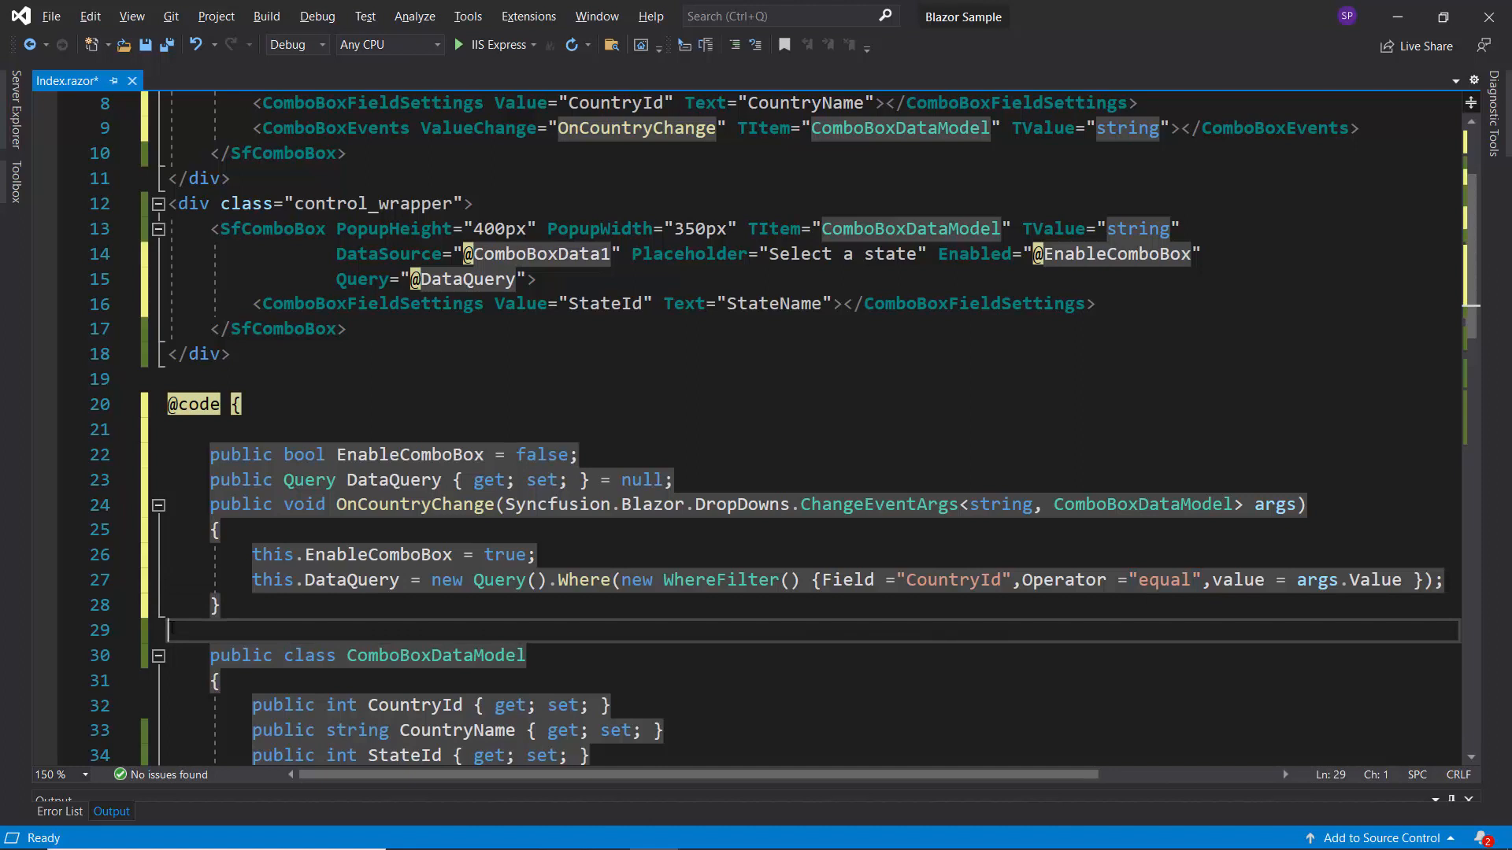
pyautogui.press('ctrl+s')
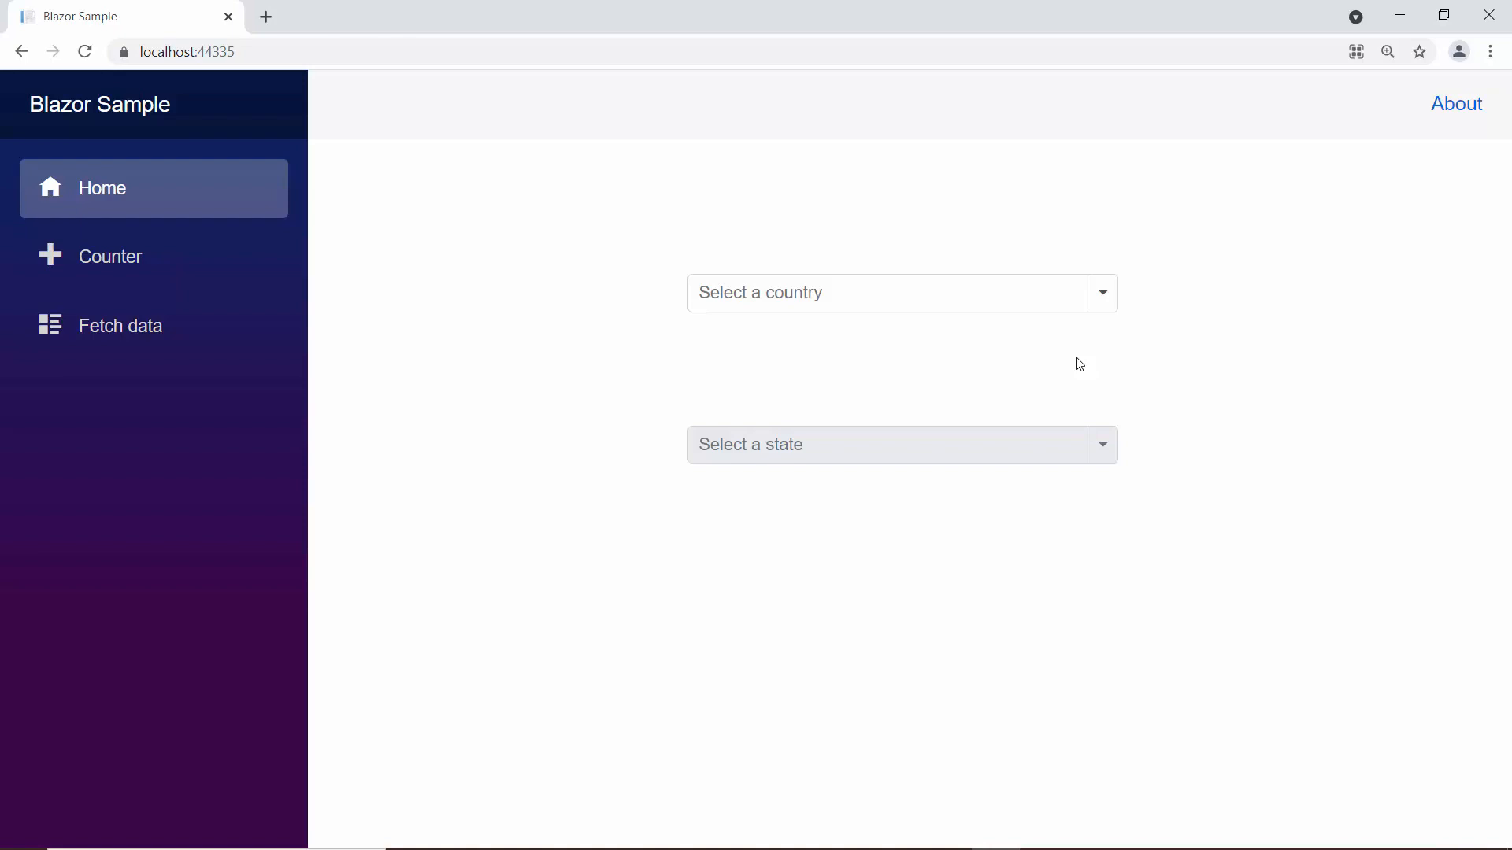
# In Chrome, choose Australia and select Queensland from the filtered Australia-only state list.
pyautogui.click(901, 293)
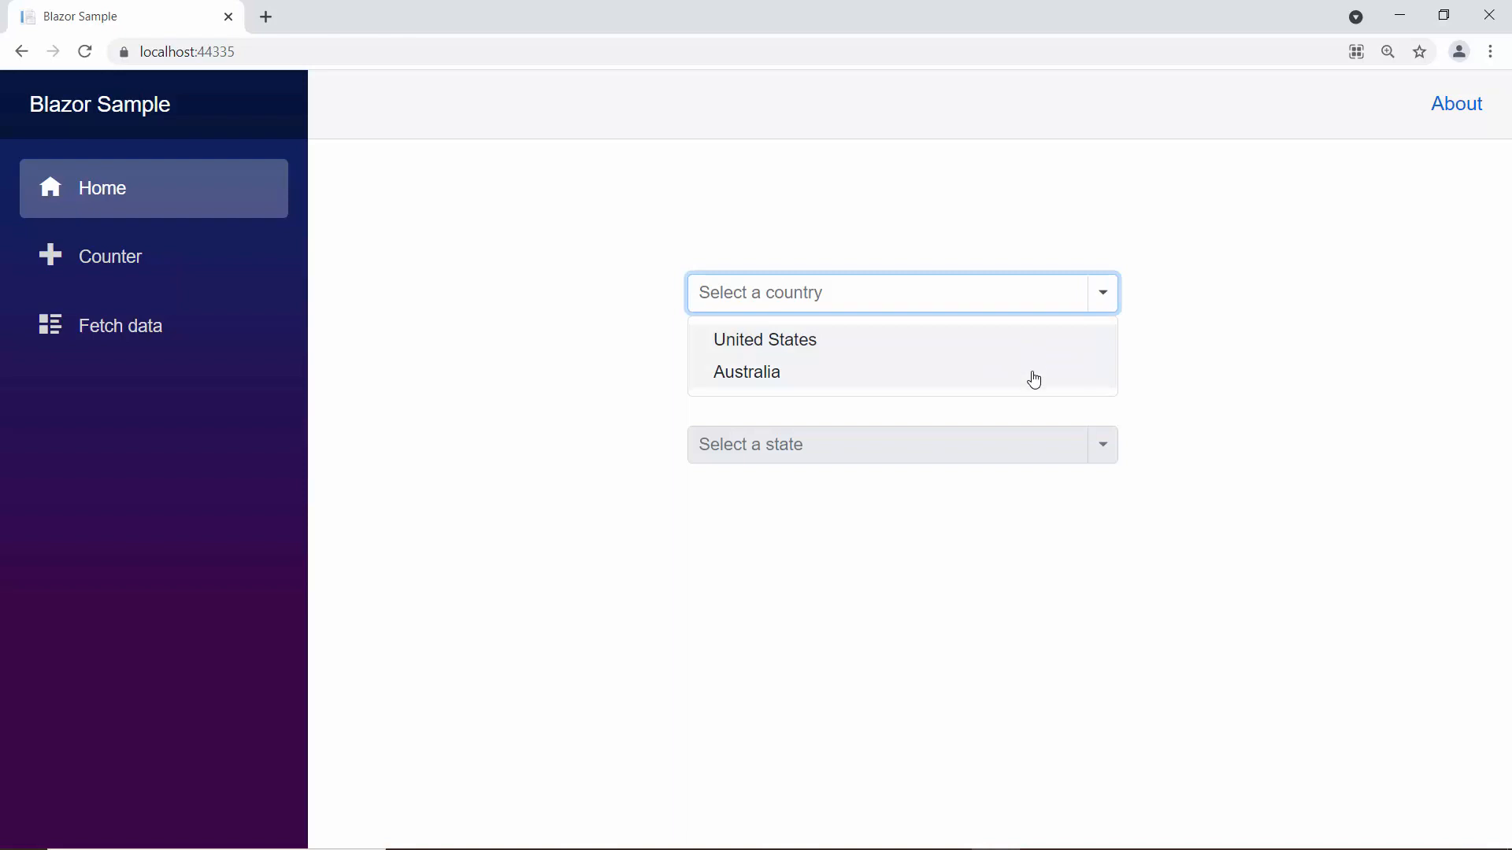
pyautogui.click(745, 372)
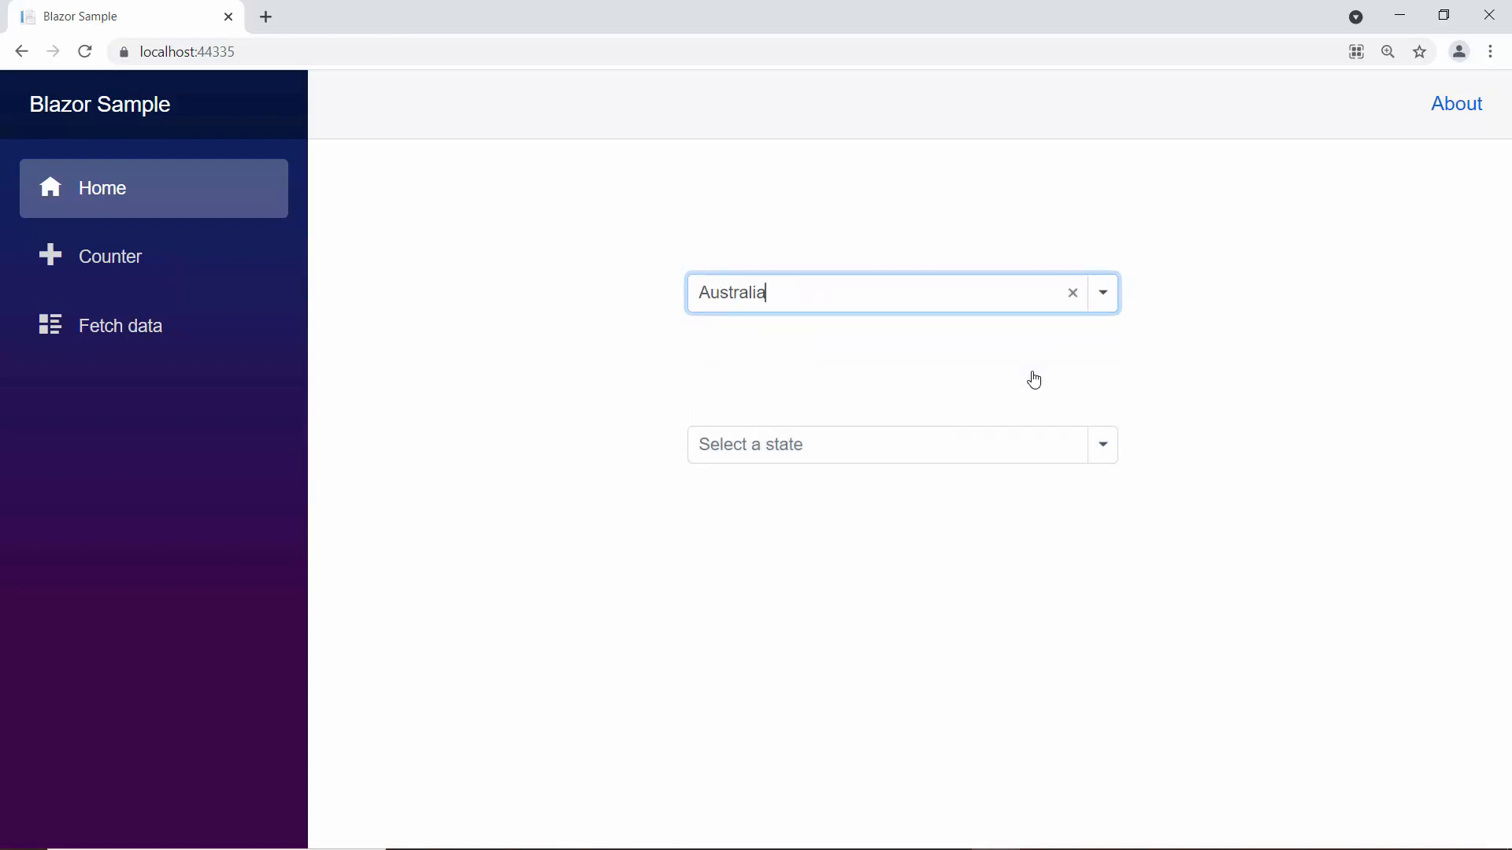
pyautogui.click(1101, 444)
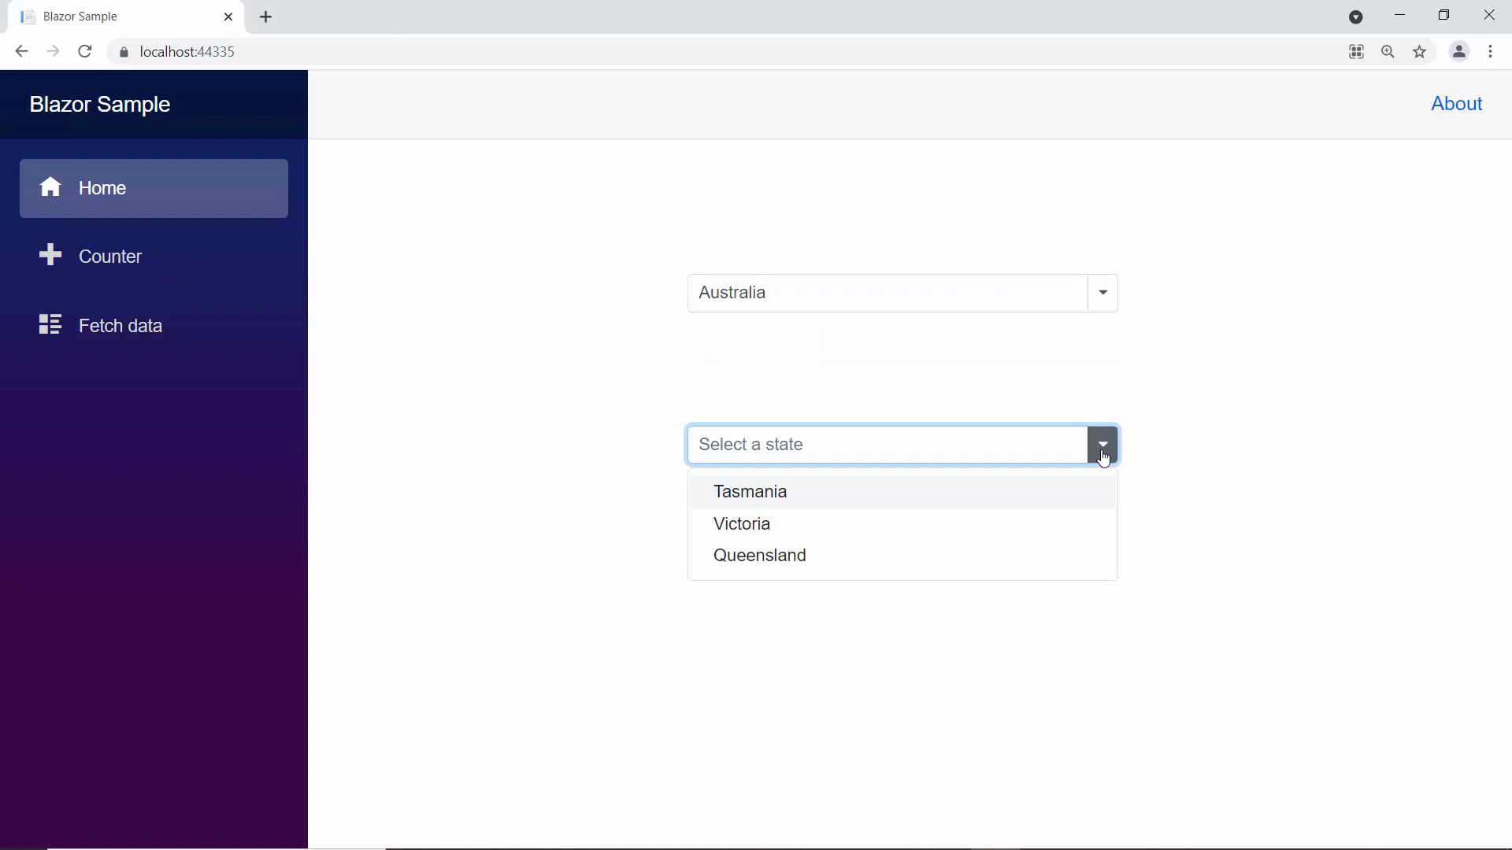
pyautogui.click(760, 556)
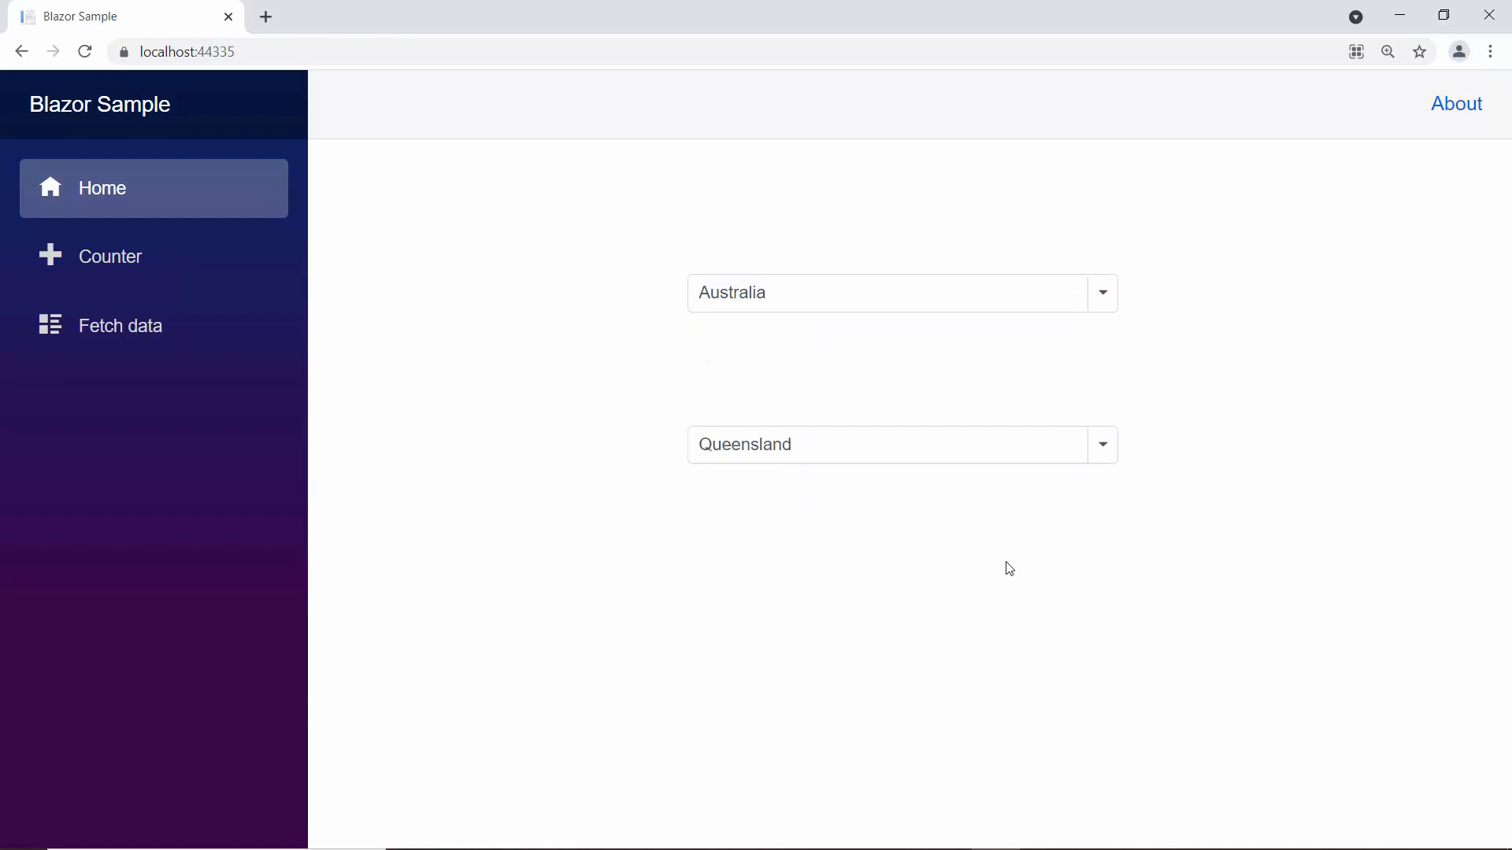